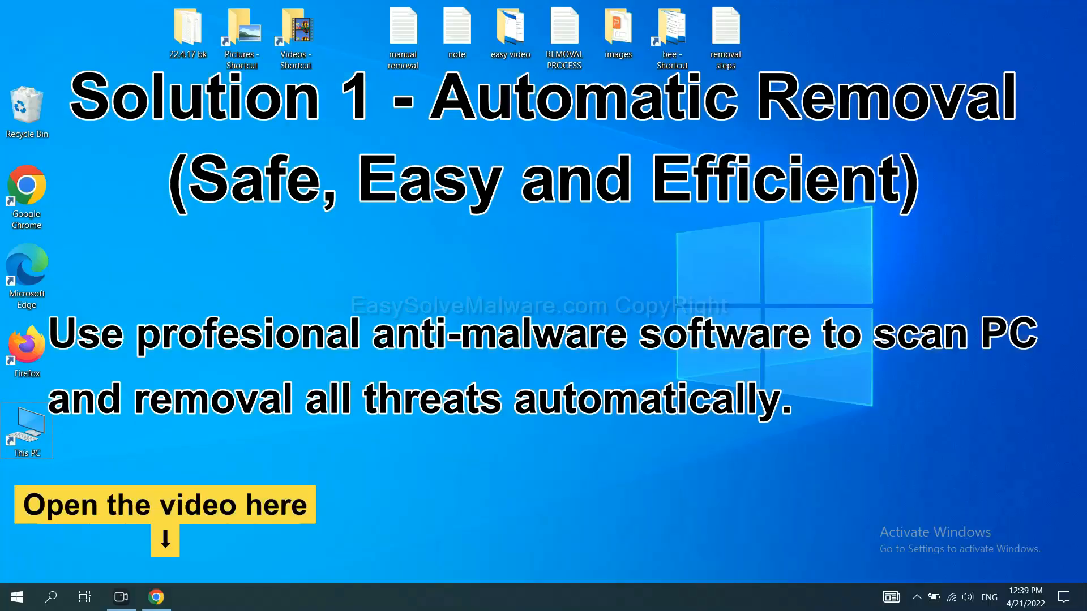
Step: Download SpyHunter for Windows from the malware guide page in Chrome and run the installer
{"action": "left_click", "coordinate": [156, 597]}
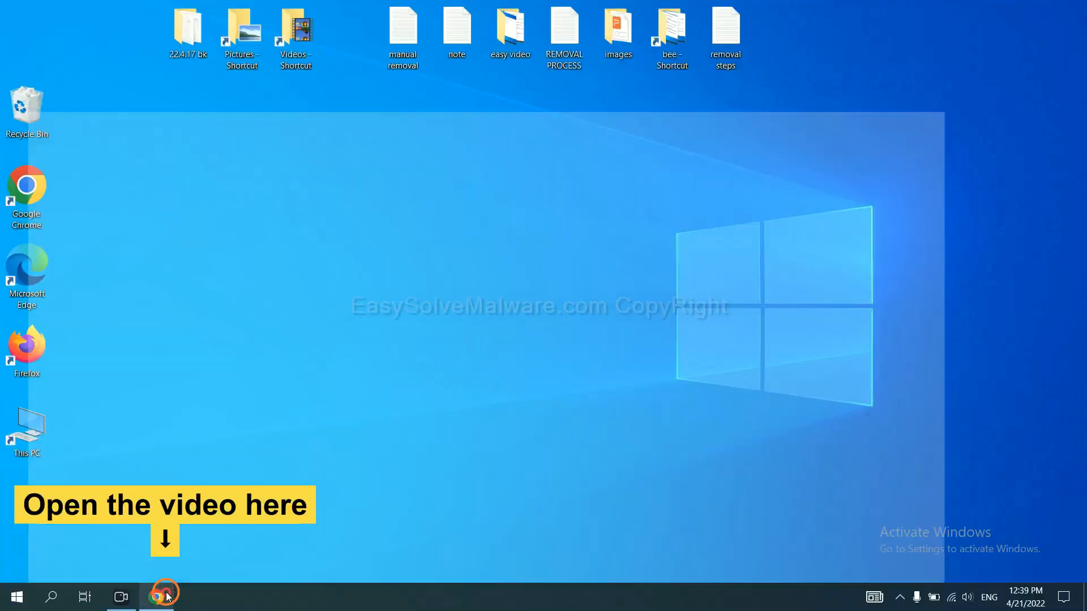
{"action": "left_click", "coordinate": [157, 597]}
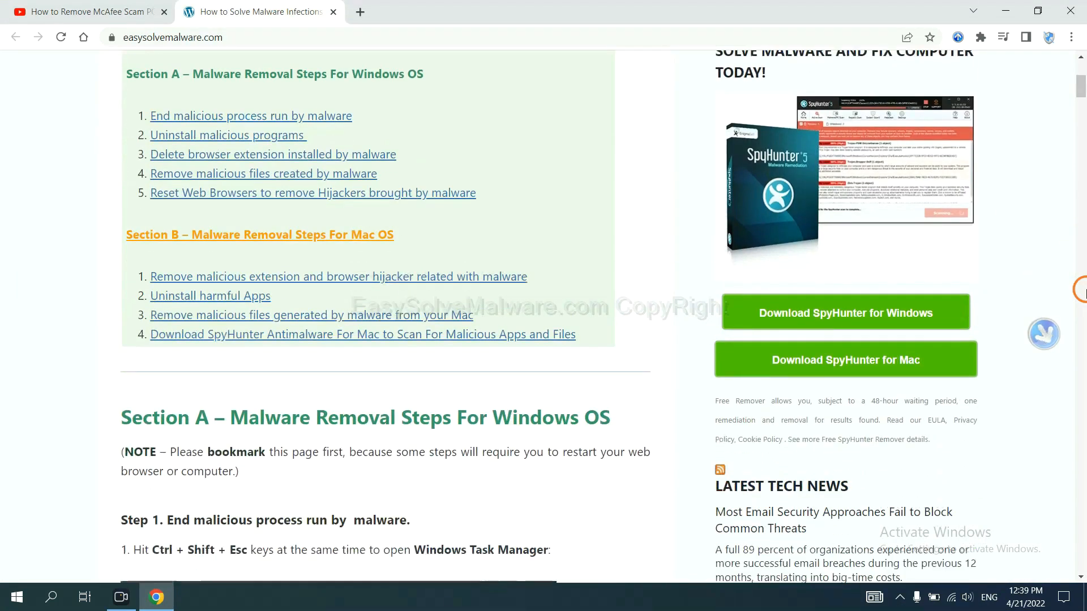
{"action": "scroll", "scroll_direction": "down", "scroll_amount": 3}
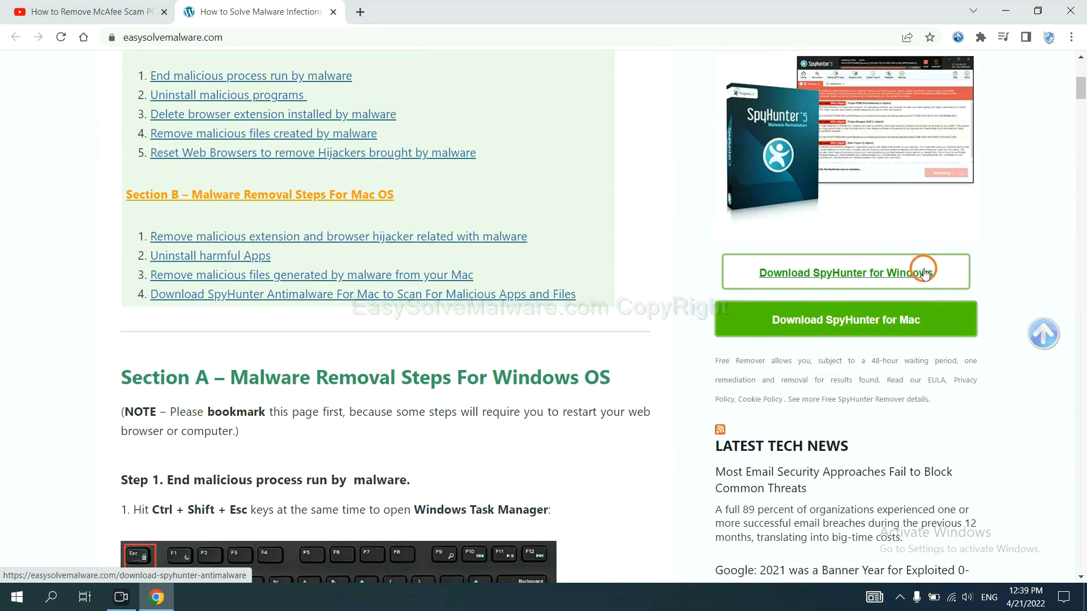
{"action": "left_click", "coordinate": [845, 273]}
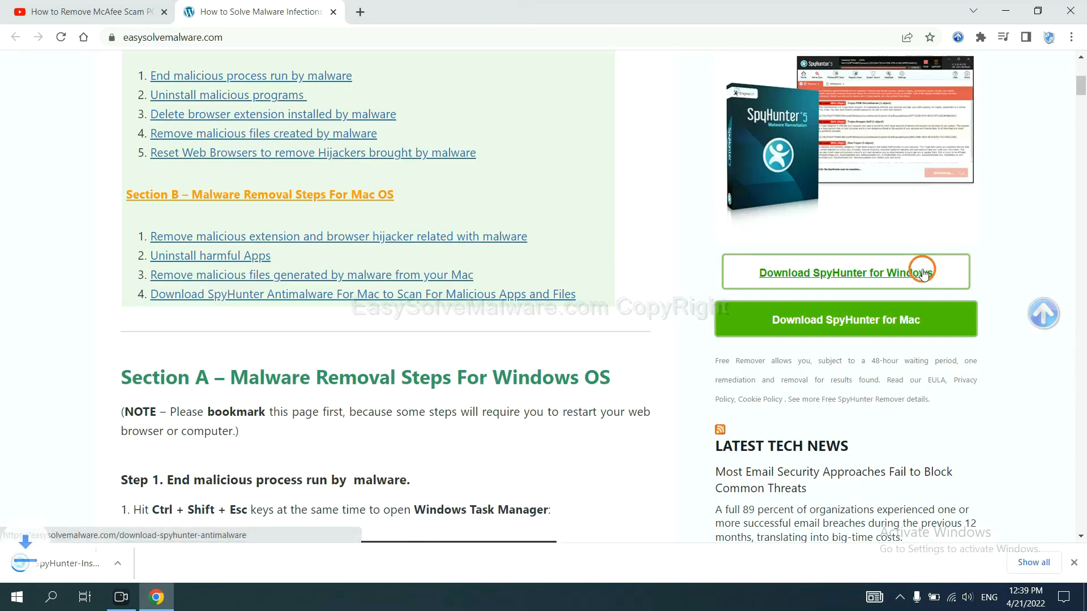
{"action": "left_click", "coordinate": [845, 272]}
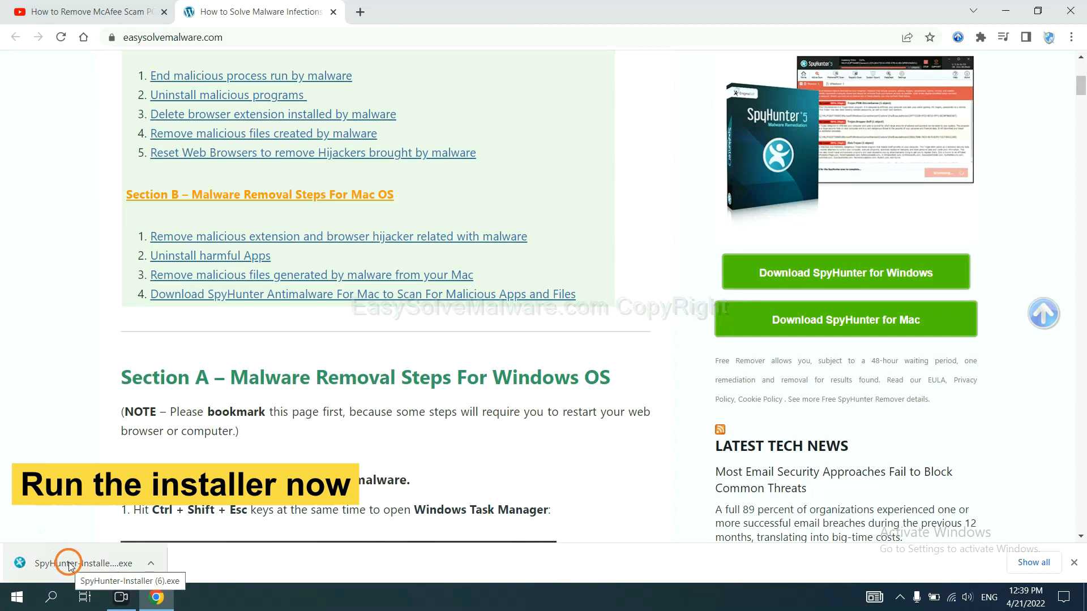
{"action": "left_click", "coordinate": [69, 563]}
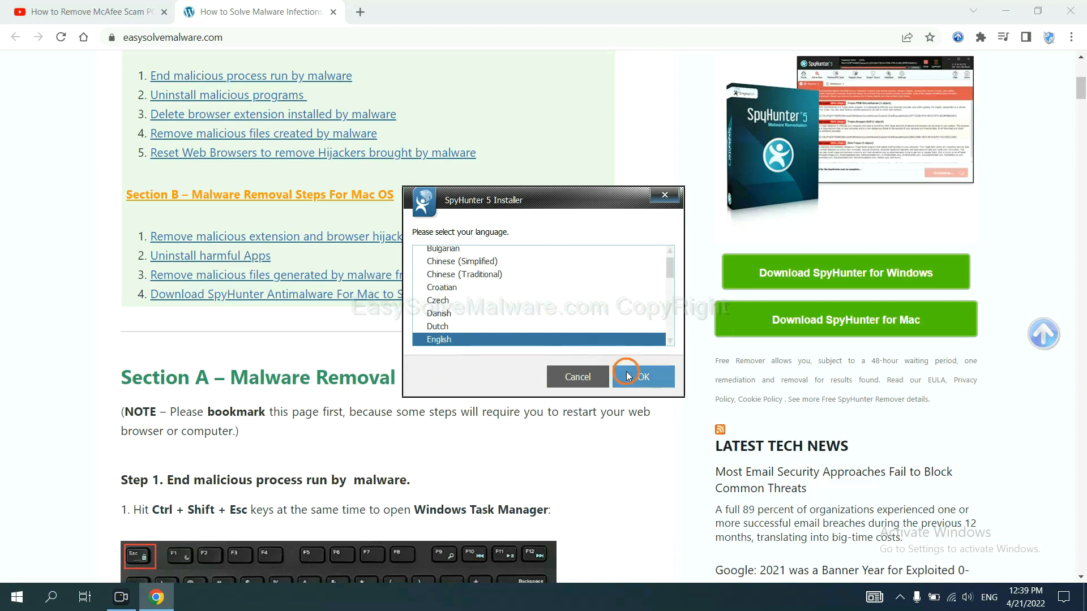
Step: Install SpyHunter 5 with English language and the EULA and Privacy Policy accepted
{"action": "left_click", "coordinate": [642, 376]}
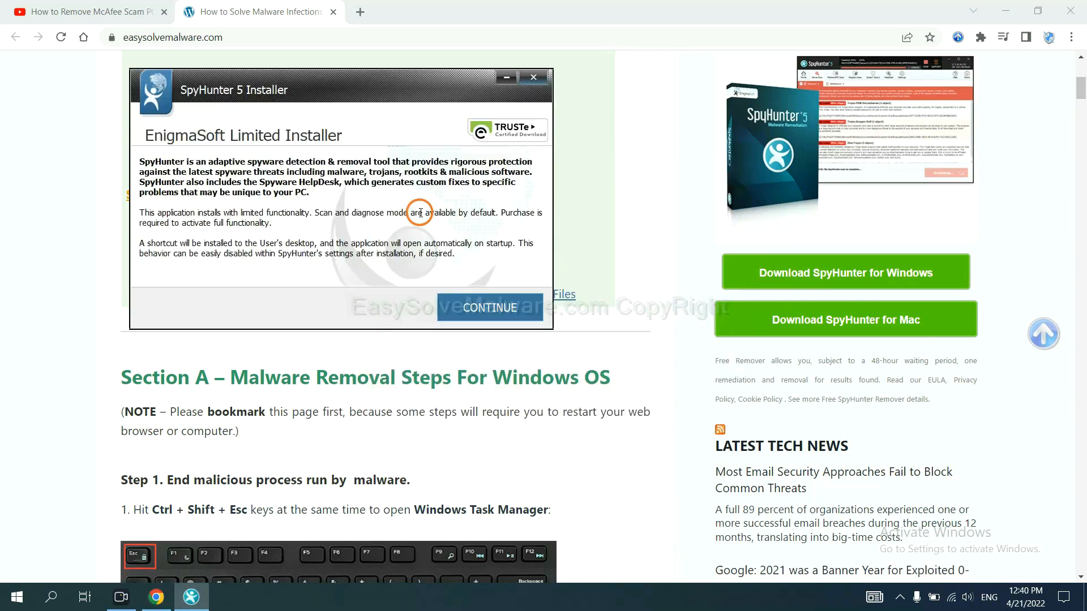
{"action": "left_click", "coordinate": [489, 308]}
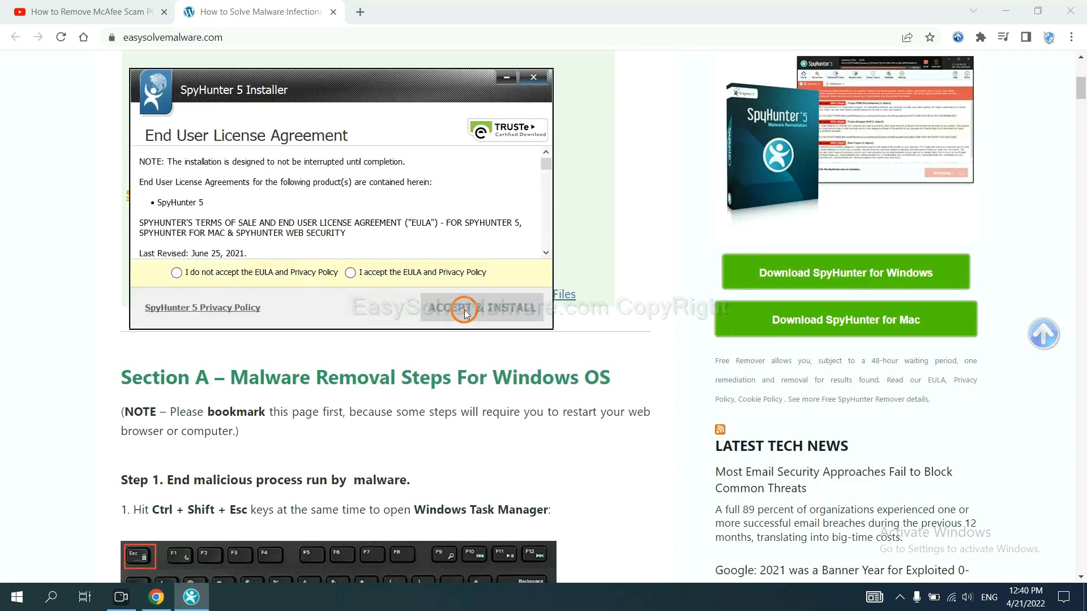
{"action": "left_click", "coordinate": [350, 273]}
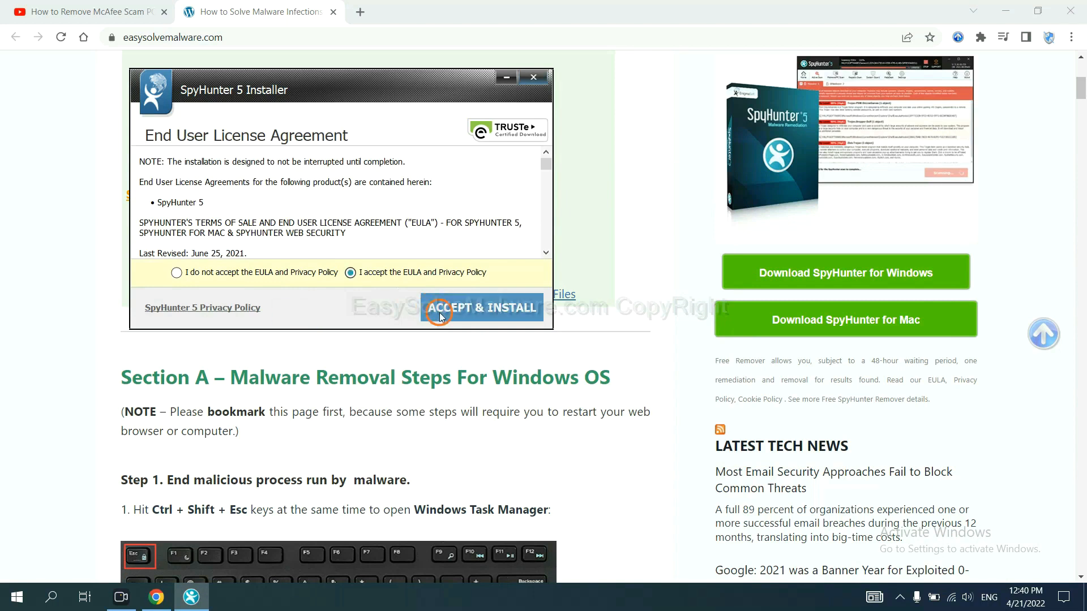
{"action": "left_click", "coordinate": [483, 308]}
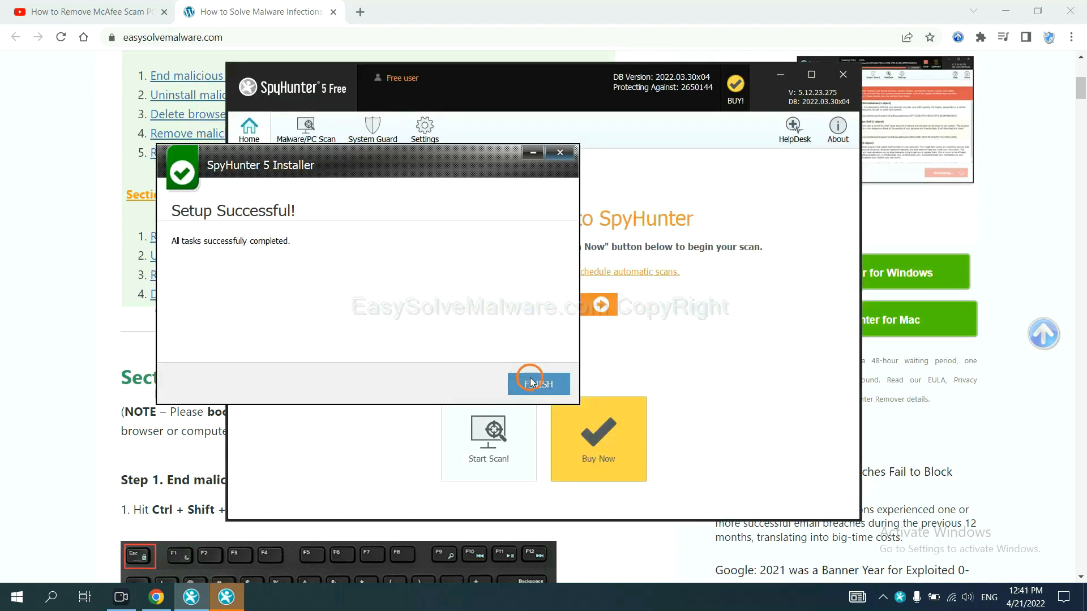
Step: Finish the installer and run a SpyHunter scan, proceeding past the remove360.bat unknown object
{"action": "left_click", "coordinate": [539, 384]}
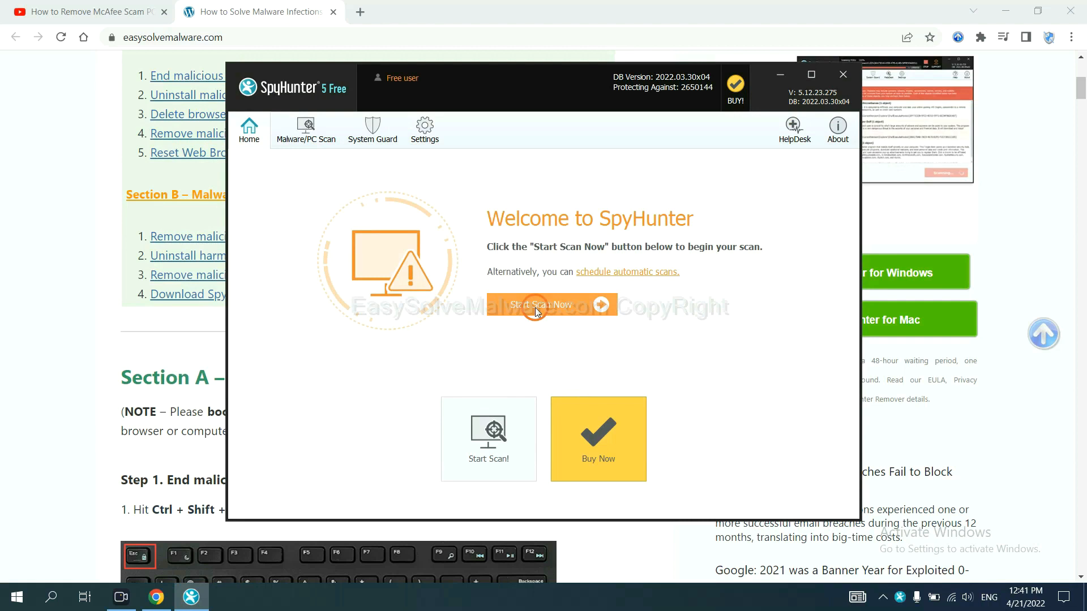
{"action": "left_click", "coordinate": [543, 304]}
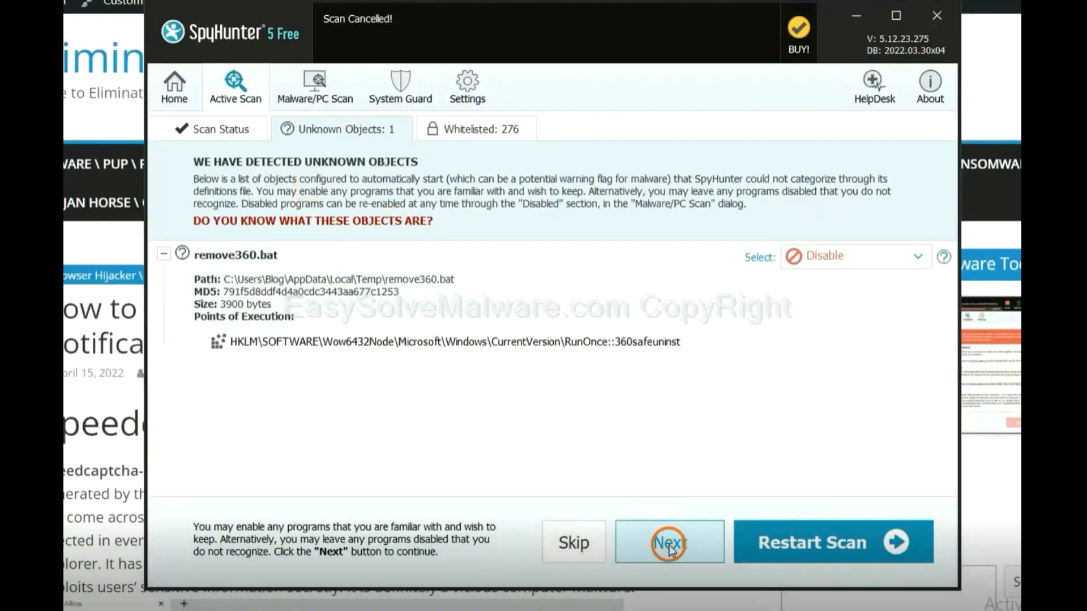
{"action": "left_click", "coordinate": [667, 542]}
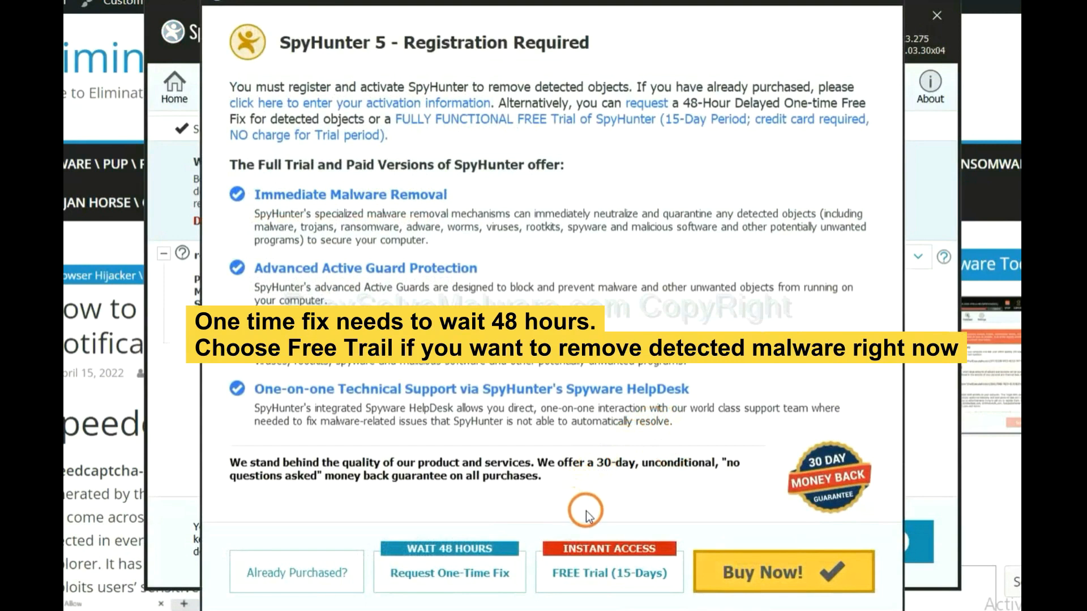
{"action": "mouse_move", "coordinate": [584, 502]}
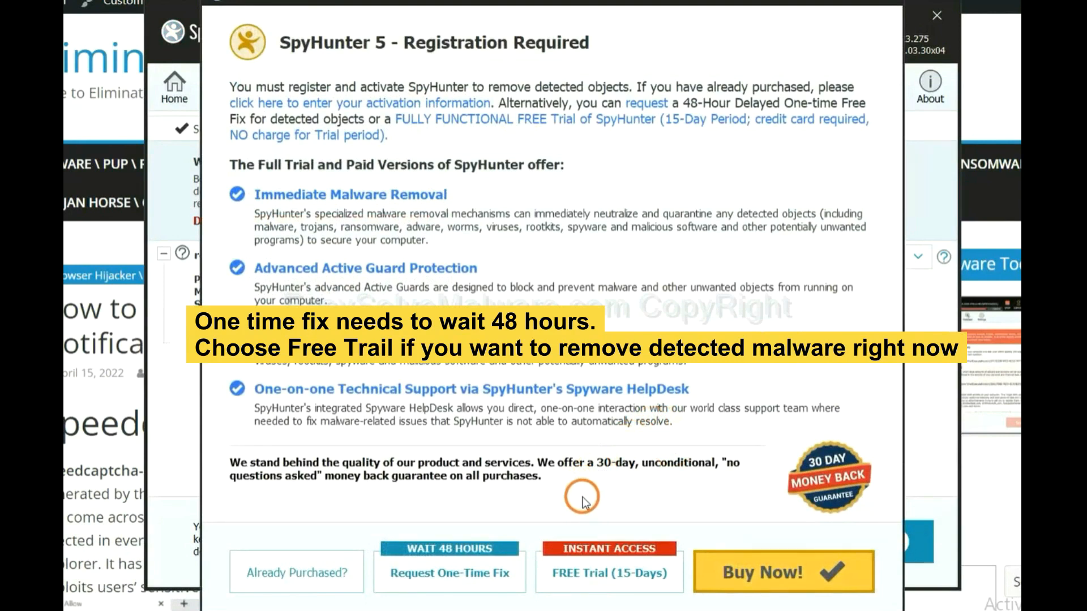
{"action": "mouse_move", "coordinate": [464, 582]}
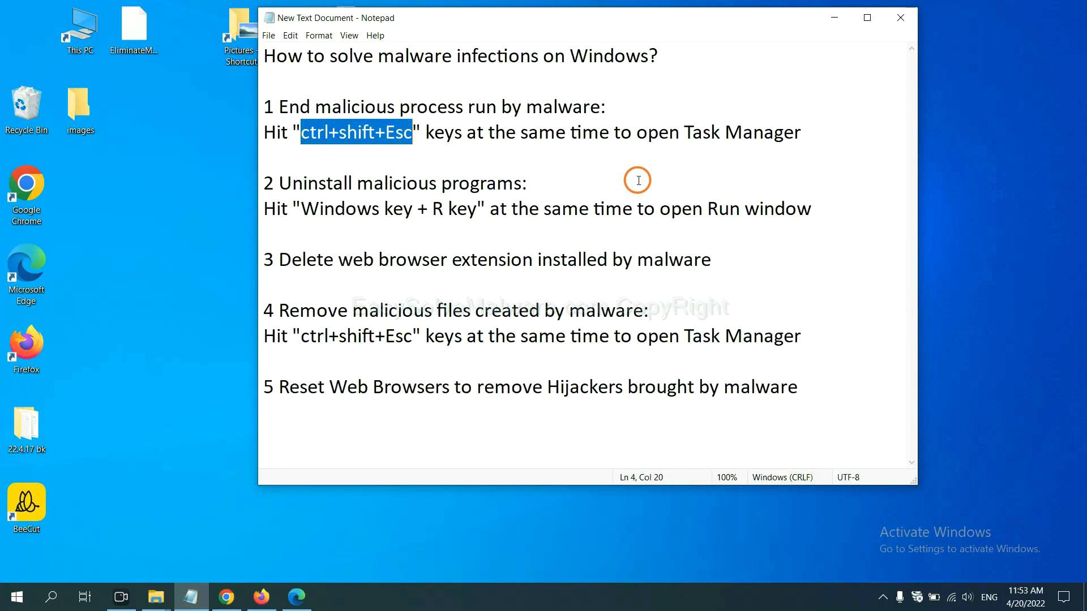
{"action": "mouse_move", "coordinate": [629, 180]}
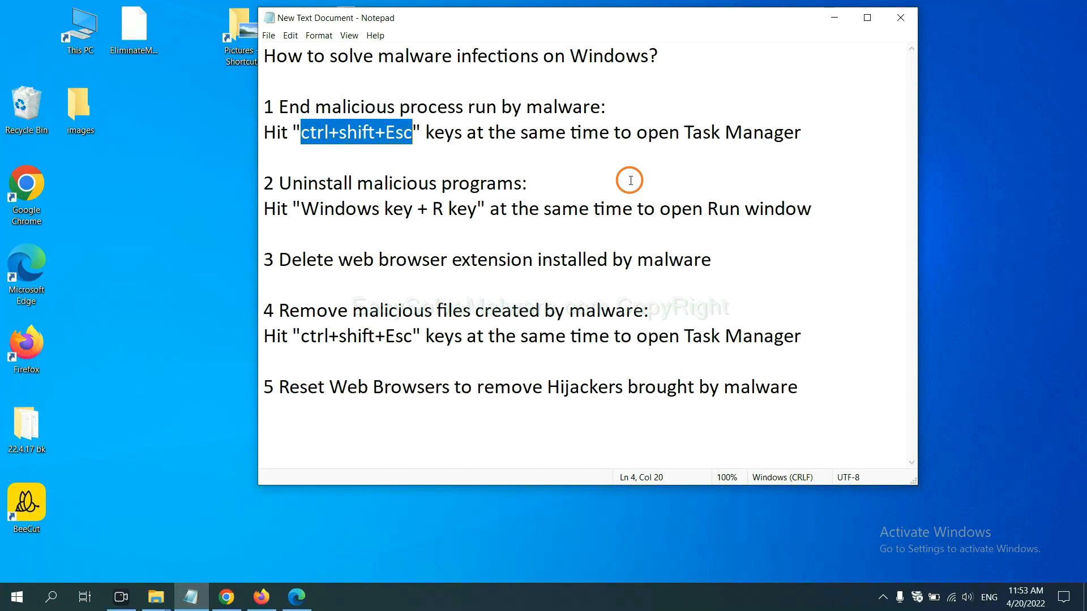
{"action": "left_click", "coordinate": [323, 133]}
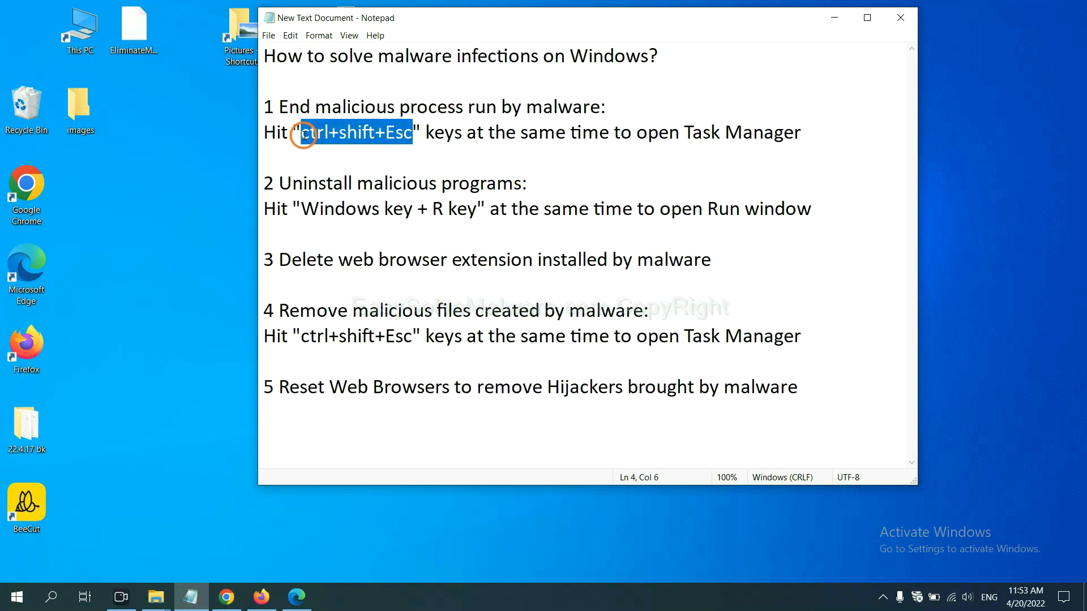
{"action": "key", "text": "ctrl+shift+esc"}
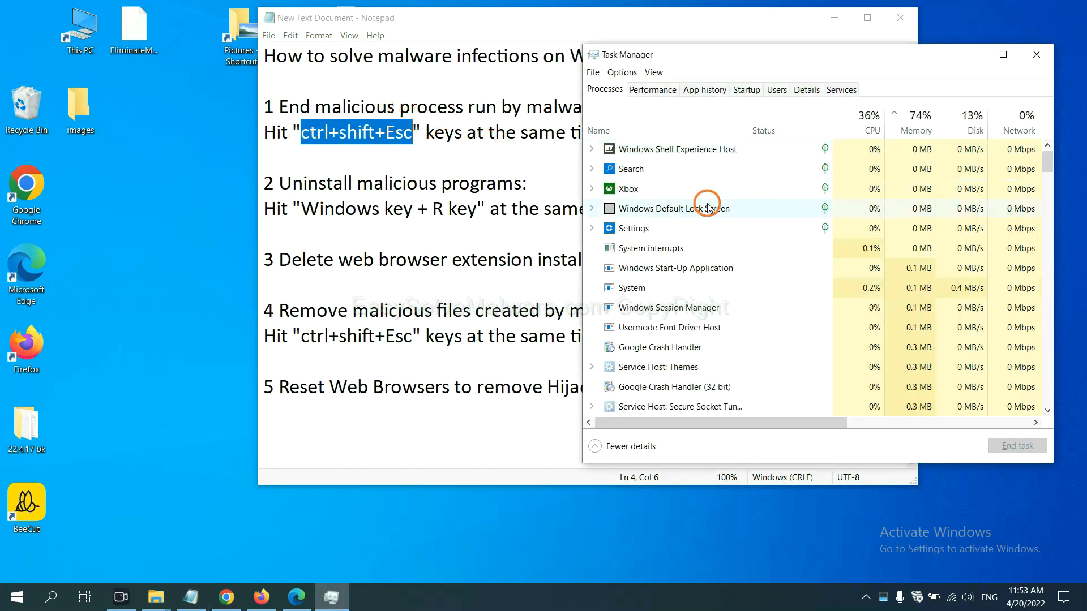
{"action": "mouse_move", "coordinate": [710, 288]}
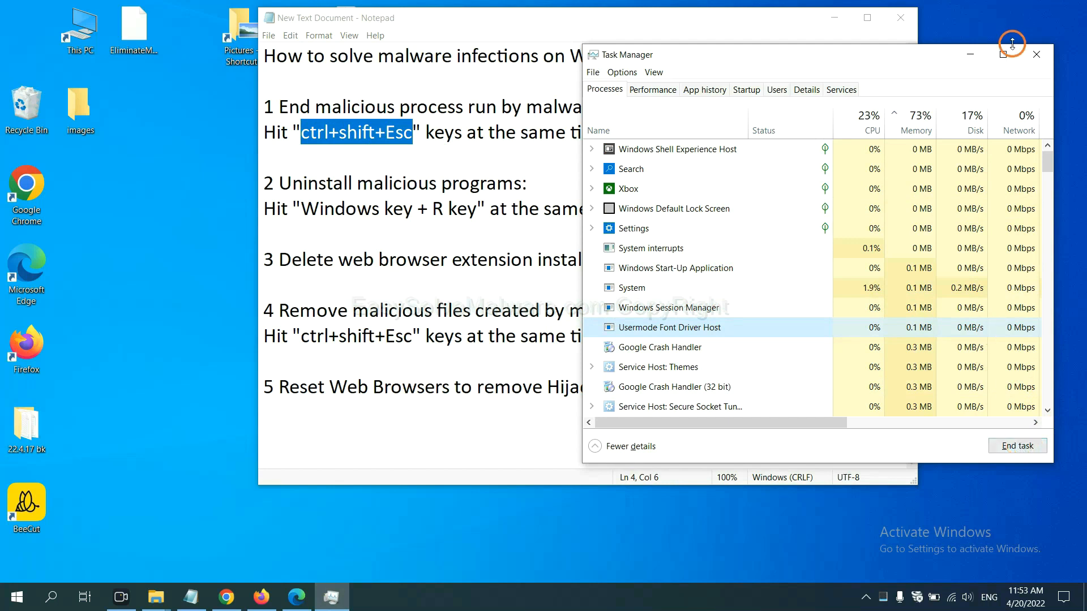
{"action": "left_click", "coordinate": [1036, 54]}
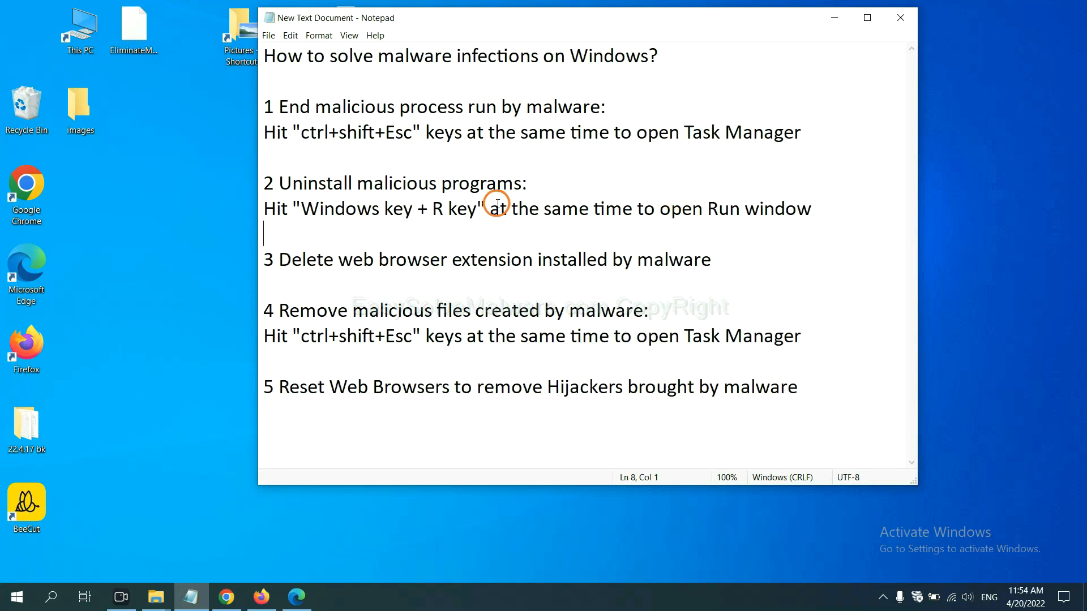
{"action": "mouse_move", "coordinate": [280, 223]}
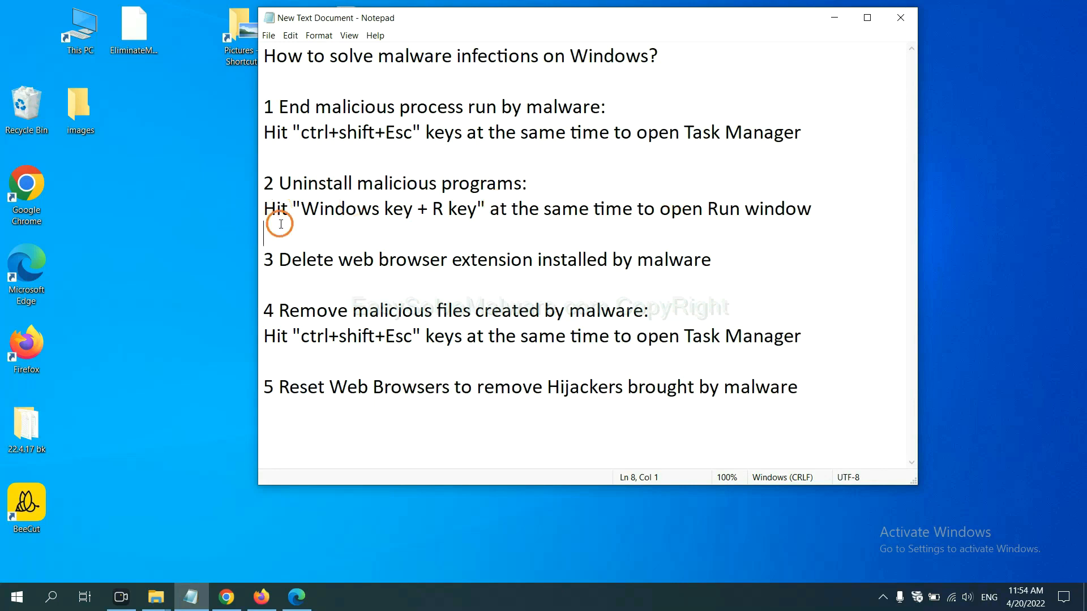
Step: Launch Control Panel from the Run dialog with the 'control panel' command
{"action": "left_click_drag", "start_coordinate": [301, 208], "coordinate": [447, 208]}
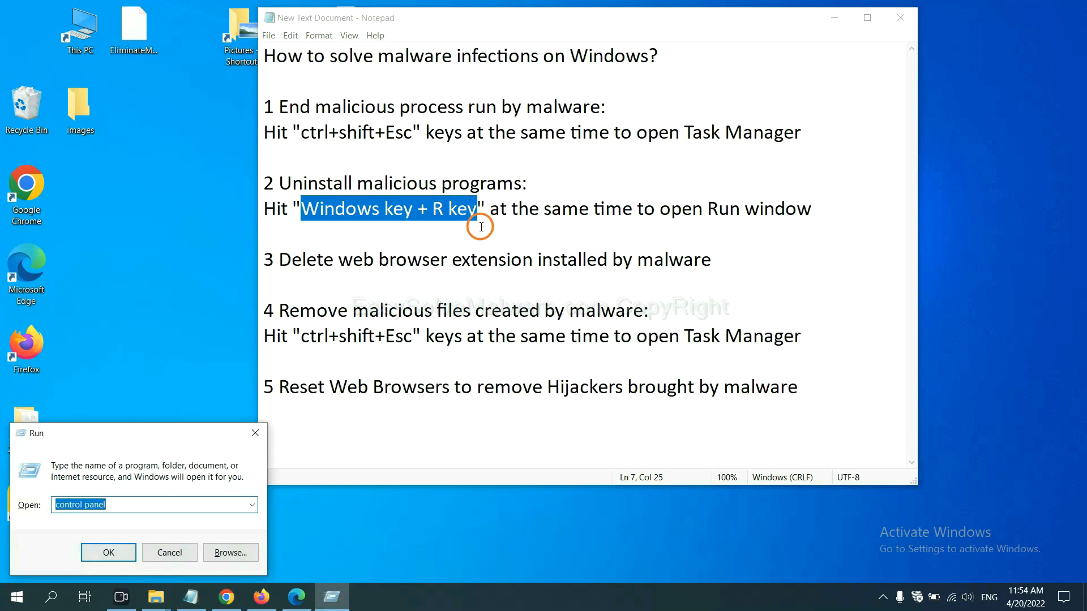
{"action": "left_click_drag", "start_coordinate": [35, 433], "coordinate": [721, 189]}
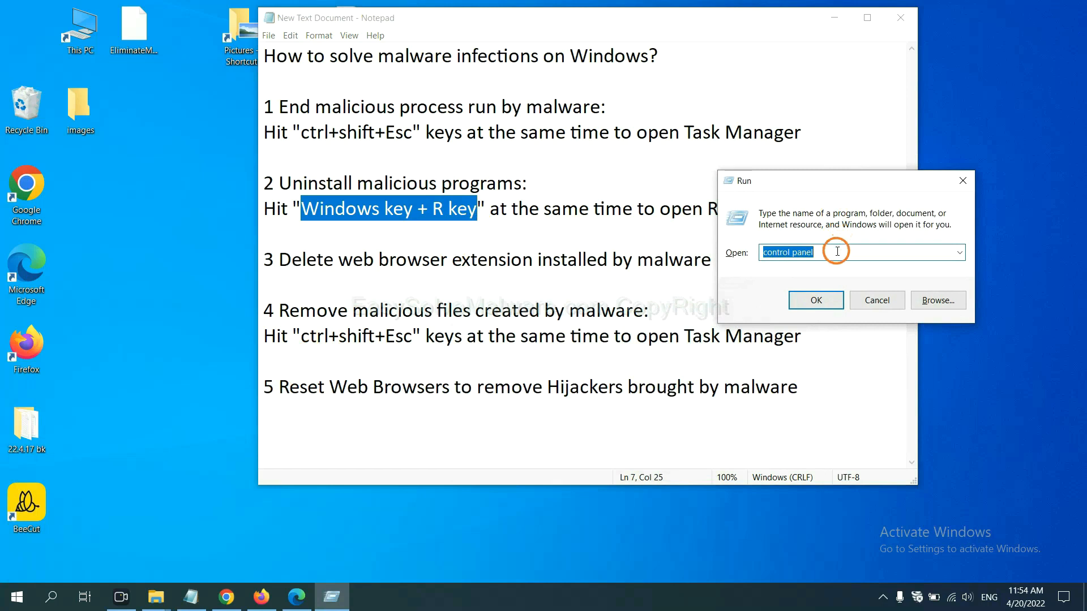
{"action": "left_click", "coordinate": [860, 251]}
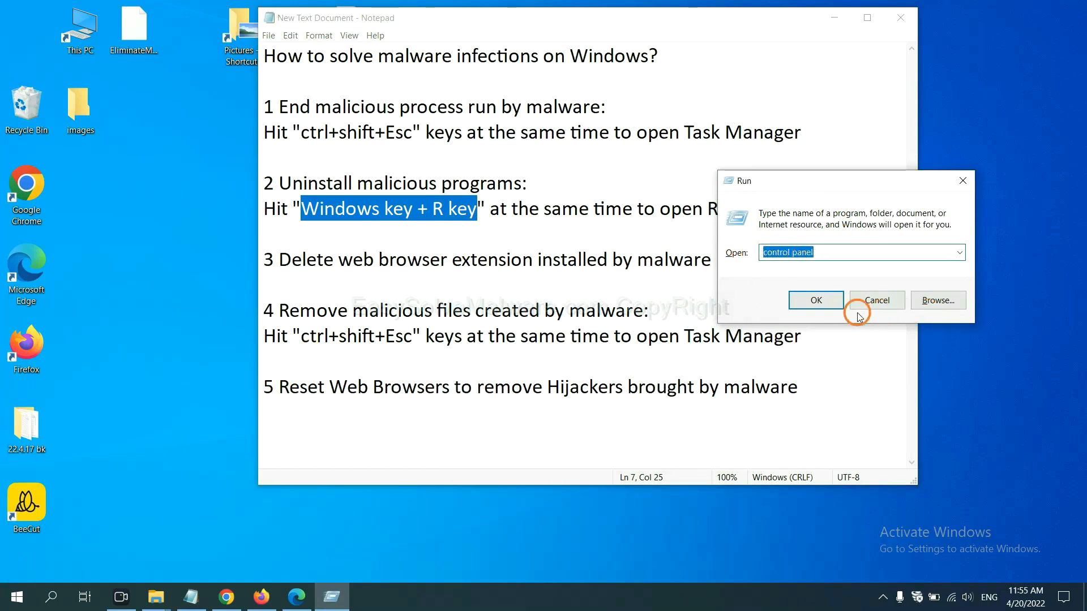
{"action": "left_click", "coordinate": [815, 299]}
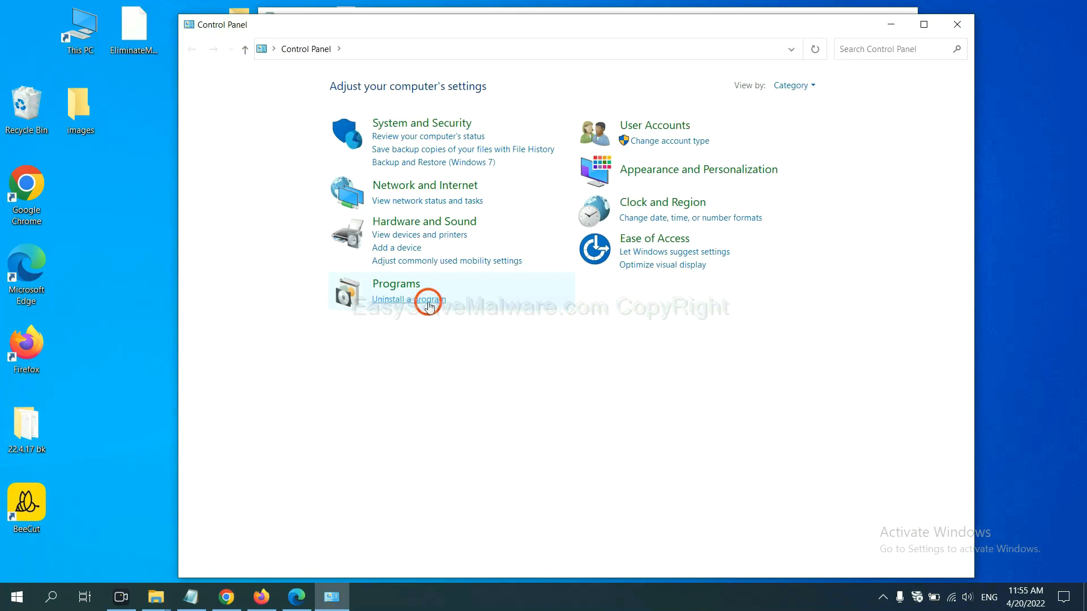
Step: View the installed programs list under 'Uninstall a program' in Control Panel
{"action": "left_click", "coordinate": [409, 299]}
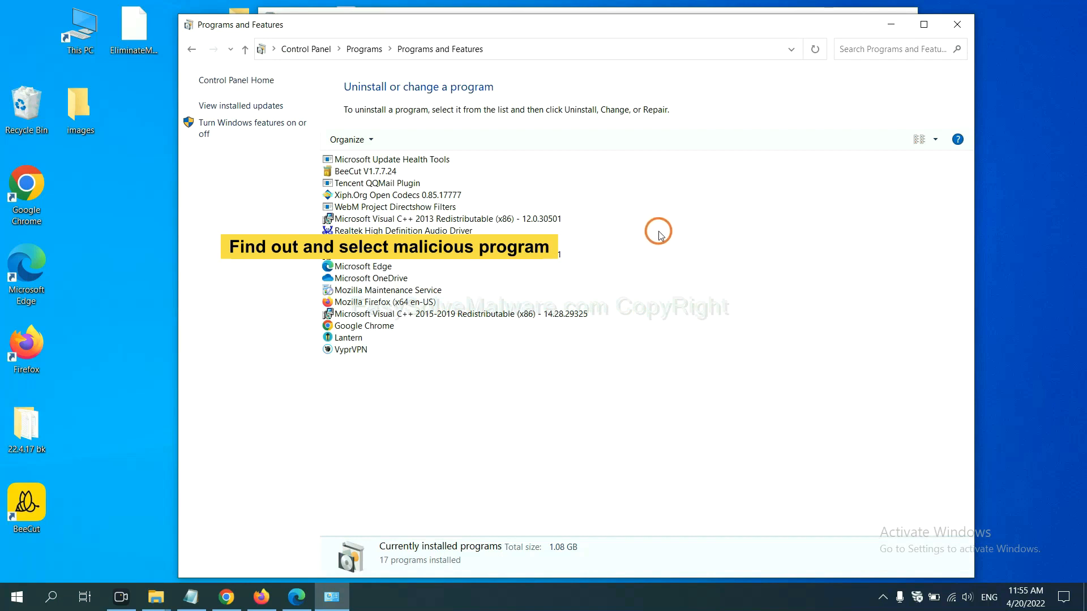
{"action": "left_click", "coordinate": [393, 195]}
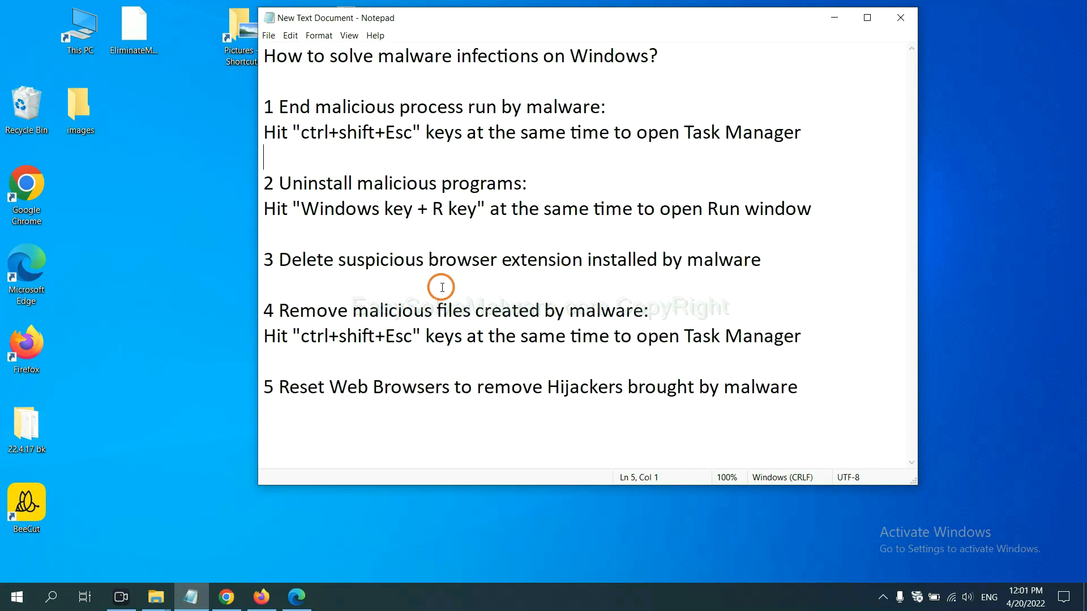
Step: Go to Chrome's Extensions page via More tools to review the Scroll To Top extension
{"action": "left_click", "coordinate": [227, 597]}
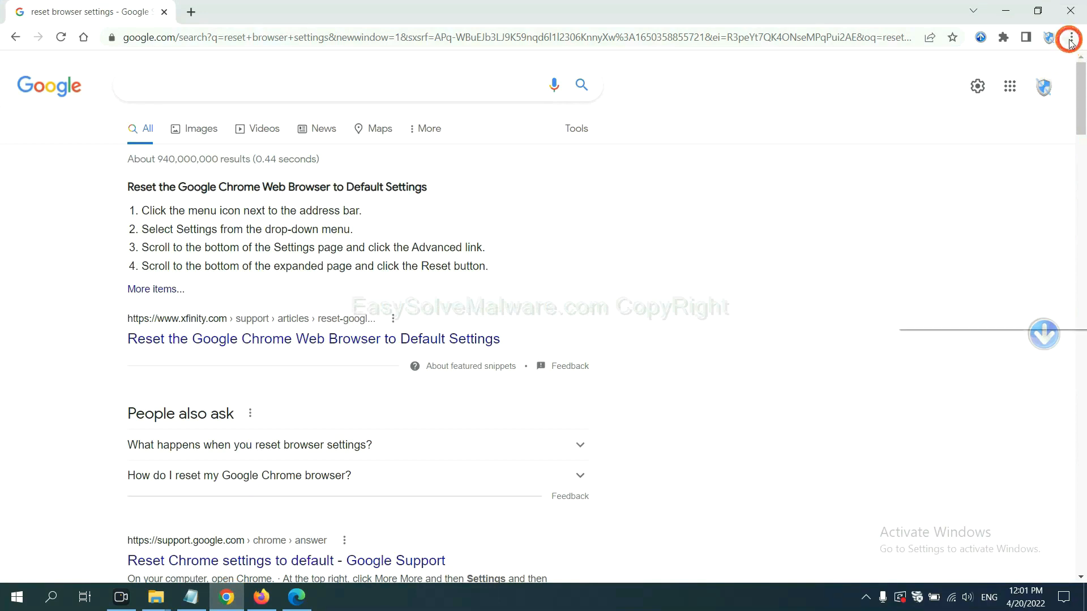
{"action": "left_click", "coordinate": [1070, 37]}
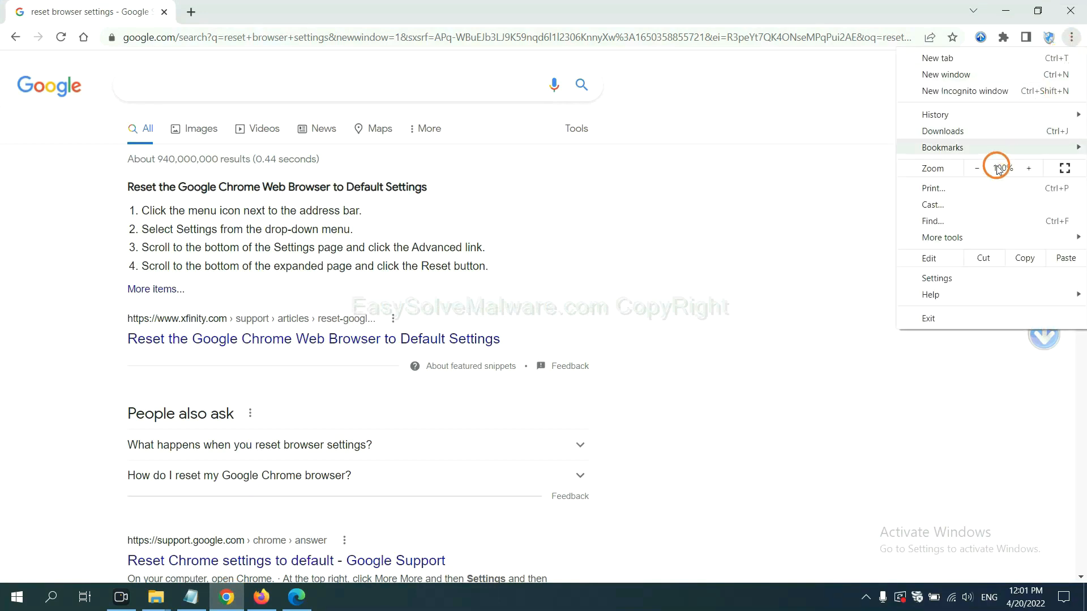
{"action": "left_click", "coordinate": [941, 237]}
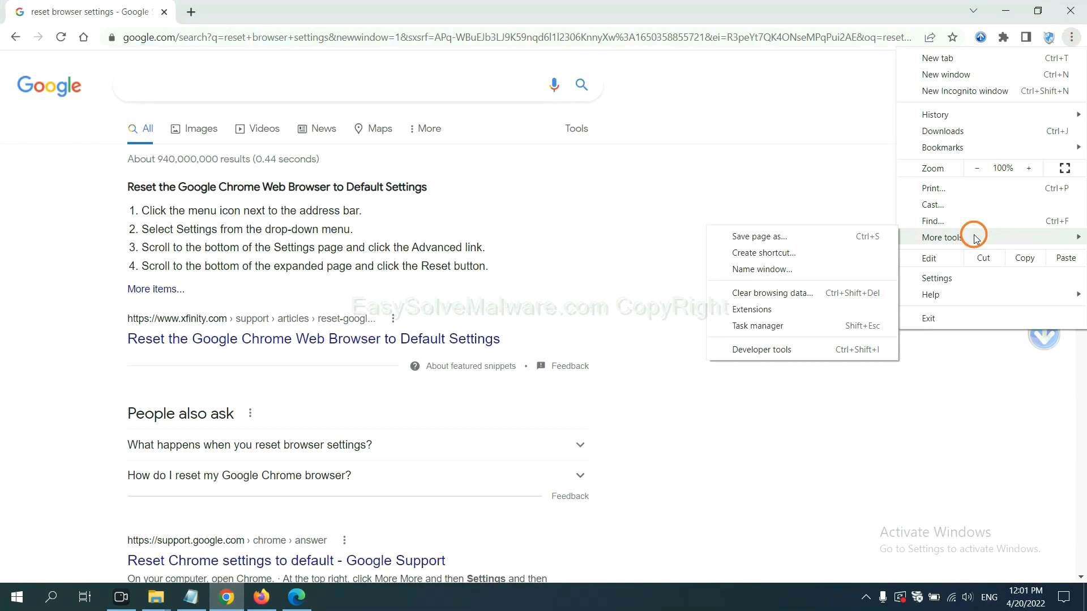
{"action": "left_click", "coordinate": [752, 309]}
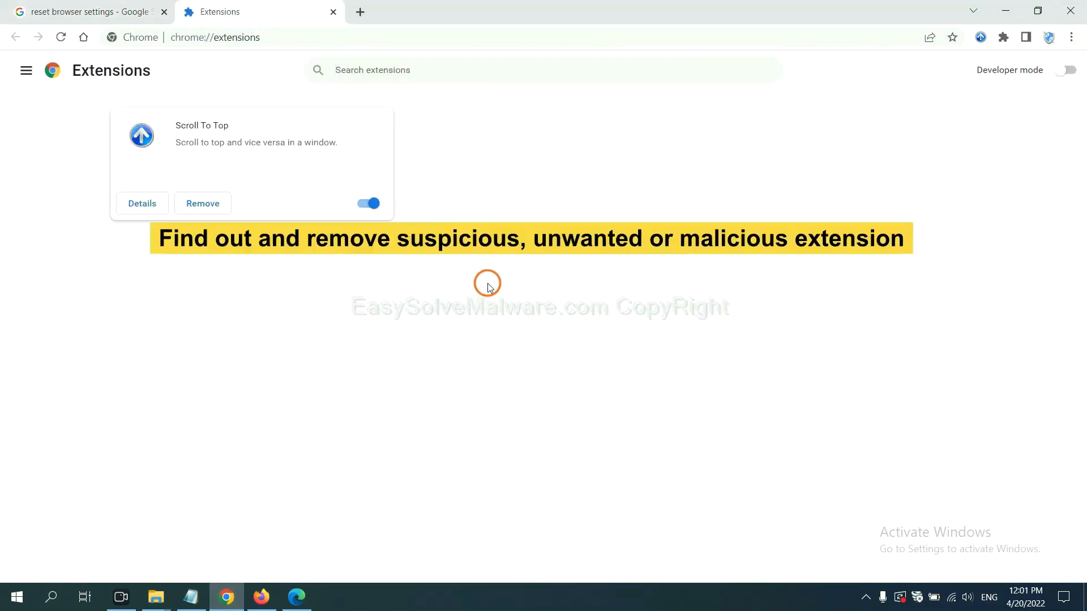
{"action": "mouse_move", "coordinate": [489, 275]}
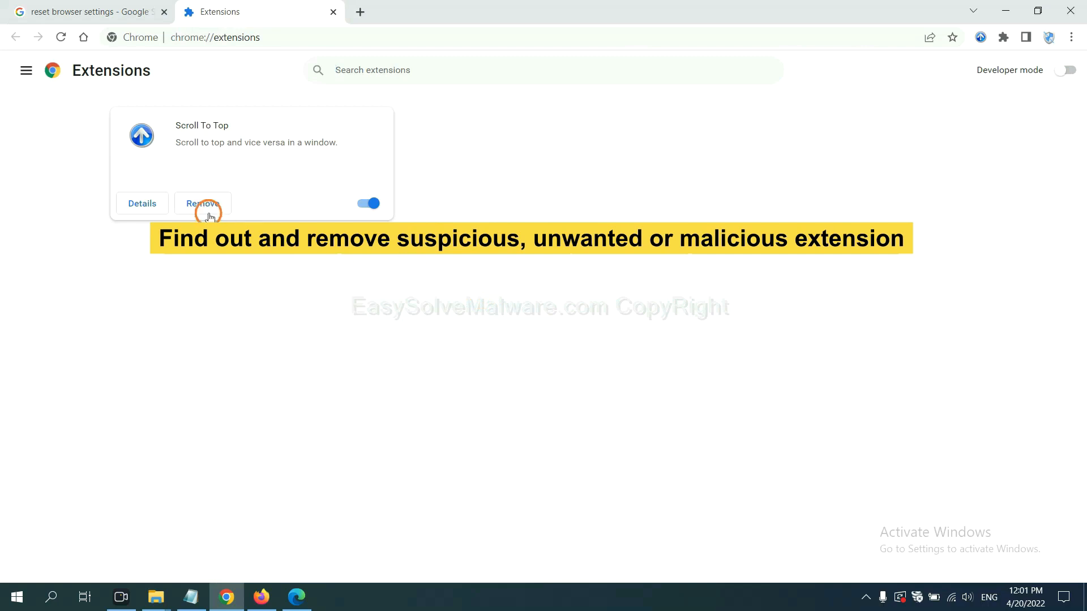
{"action": "mouse_move", "coordinate": [341, 523]}
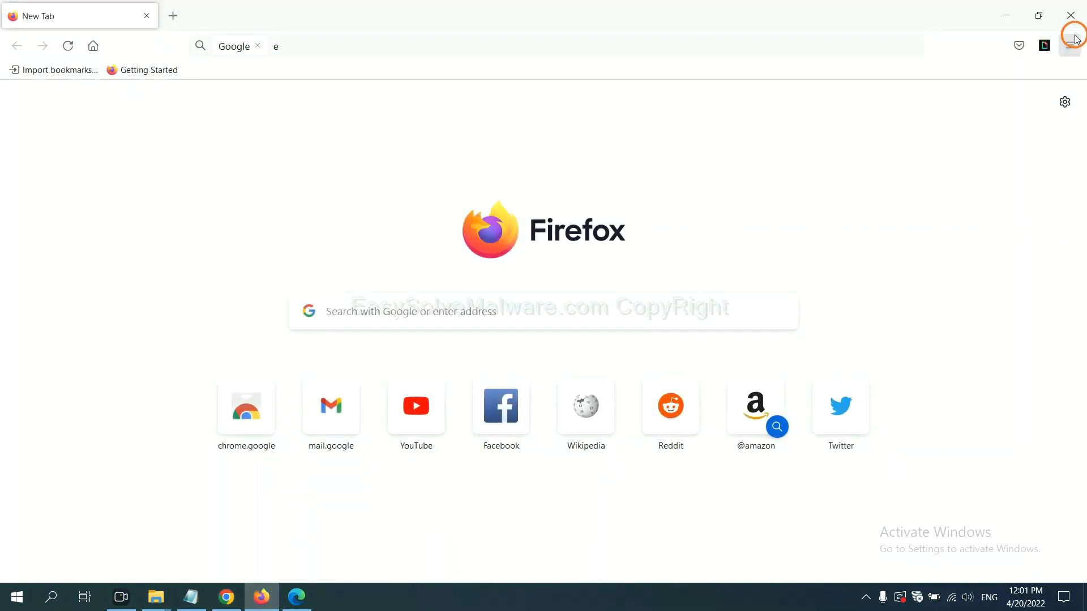
Step: Show the options for GIPHY for Firefox in Firefox's Add-ons Manager
{"action": "left_click", "coordinate": [1074, 46]}
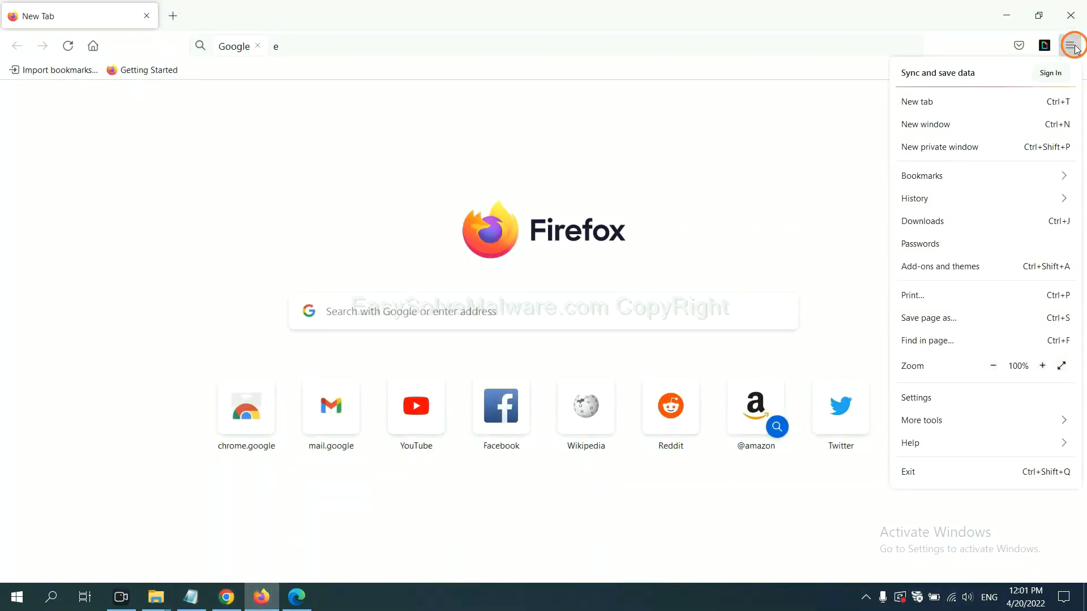
{"action": "mouse_move", "coordinate": [963, 220]}
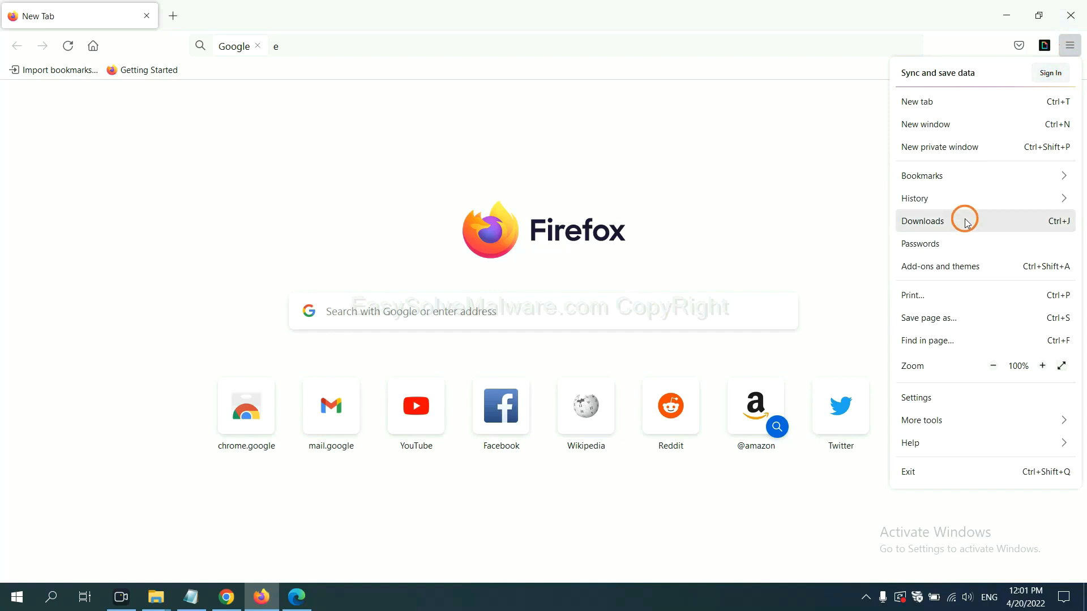
{"action": "mouse_move", "coordinate": [951, 270]}
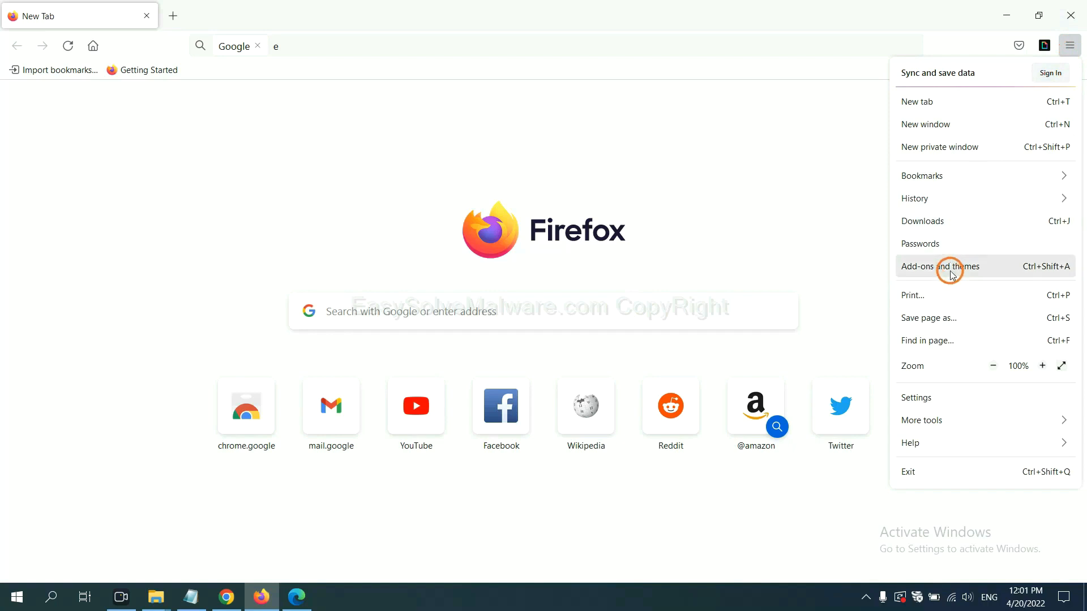
{"action": "left_click", "coordinate": [940, 267]}
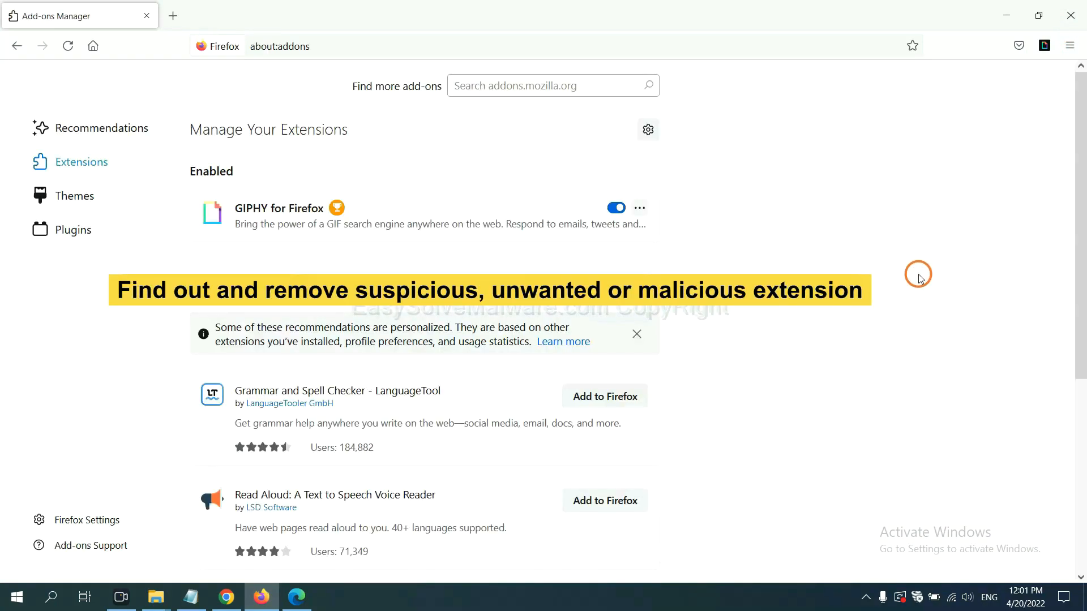
{"action": "mouse_move", "coordinate": [913, 273]}
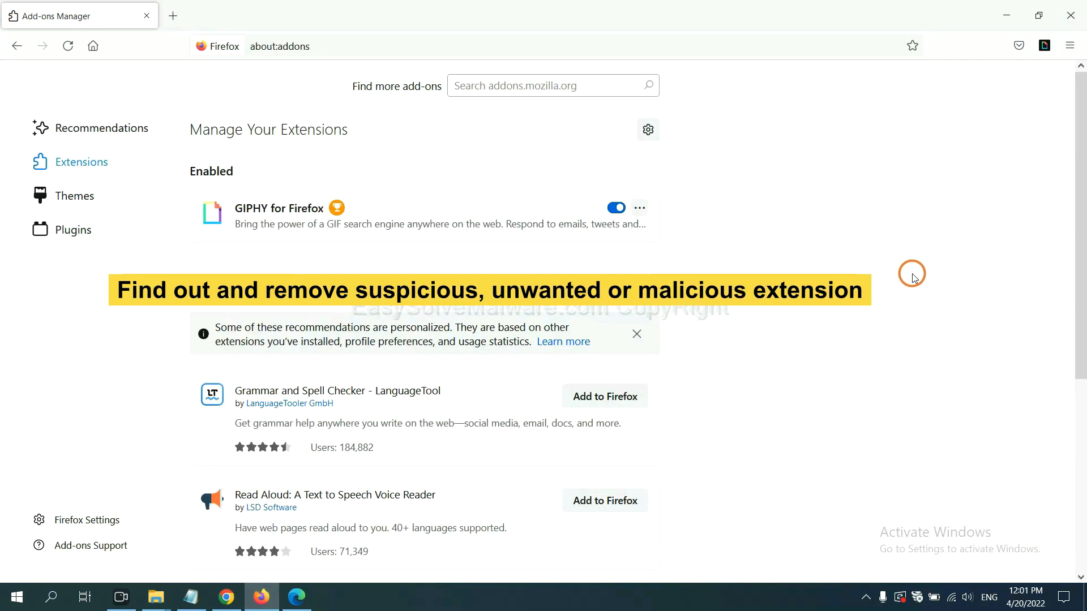
{"action": "mouse_move", "coordinate": [664, 225]}
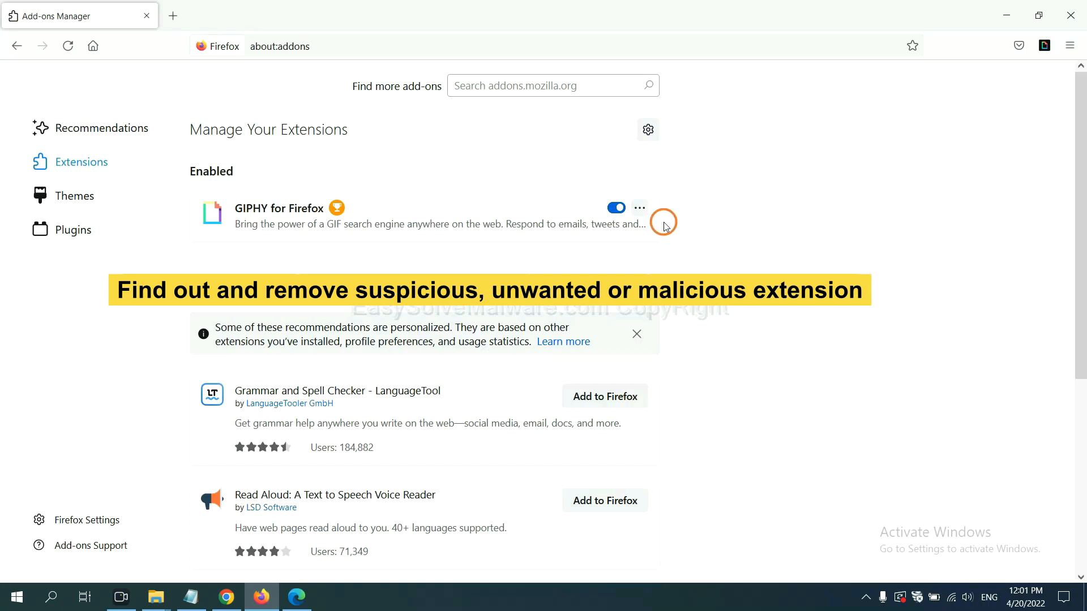
{"action": "left_click", "coordinate": [639, 208]}
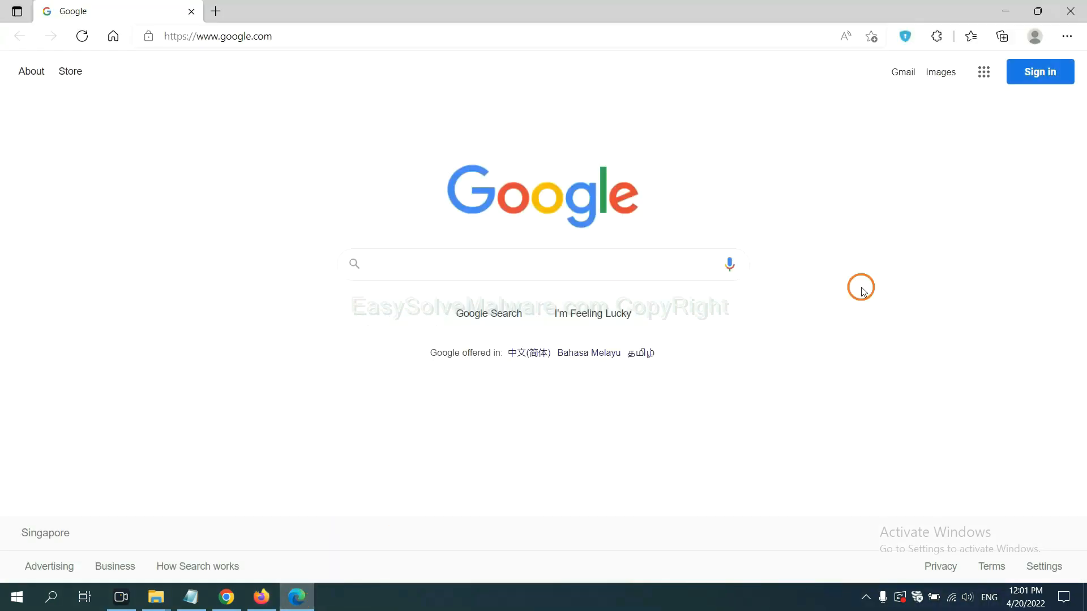
{"action": "mouse_move", "coordinate": [1066, 36]}
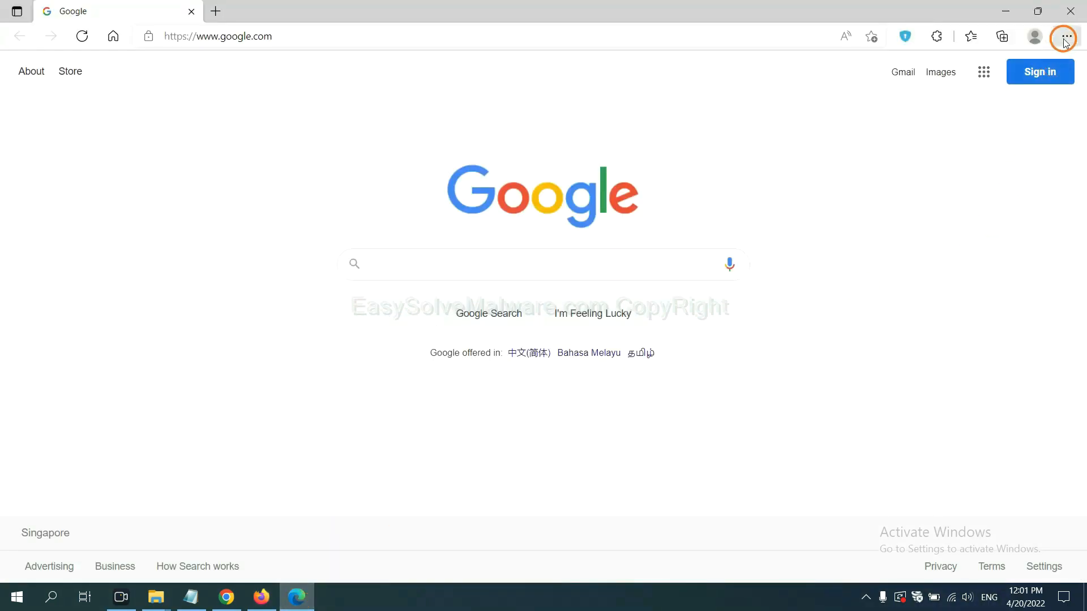
Step: Remove the ArcVpn Free Fast VPN Proxy extension from Edge's Manage extensions page
{"action": "left_click", "coordinate": [1065, 36]}
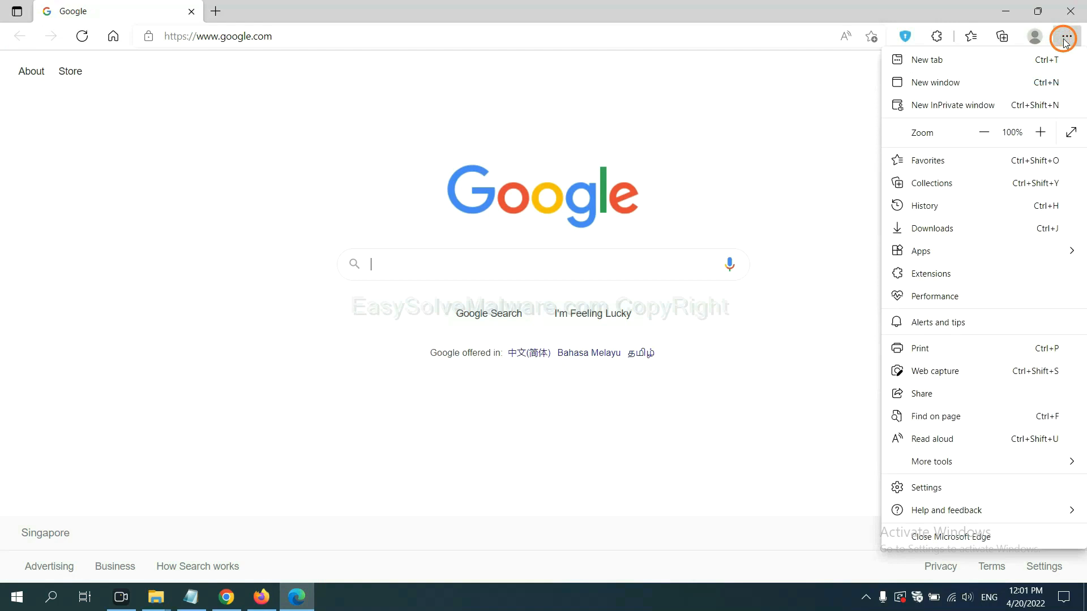
{"action": "mouse_move", "coordinate": [935, 273]}
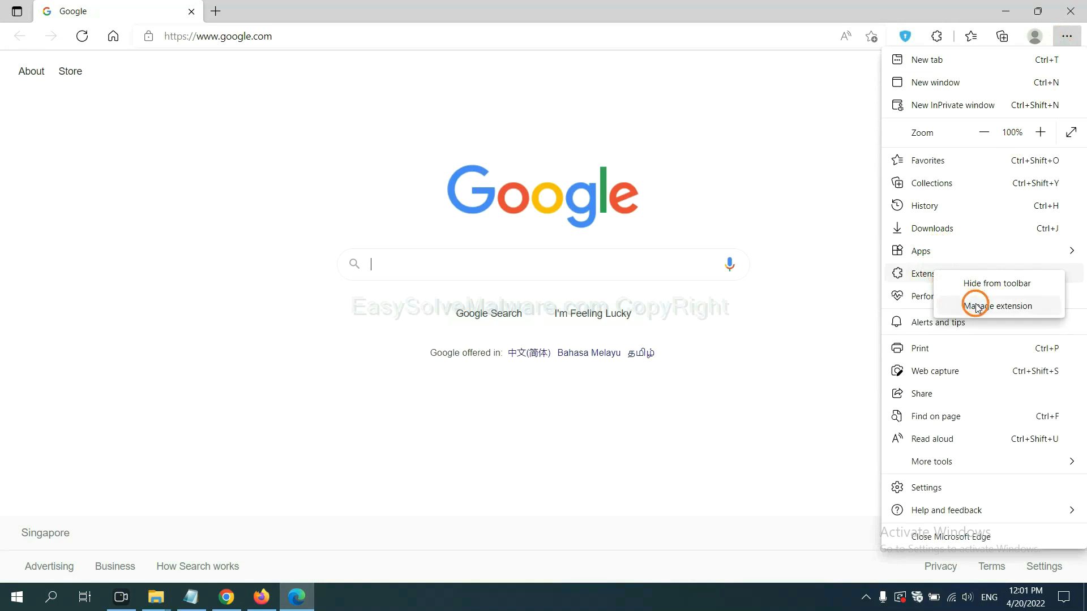
{"action": "left_click", "coordinate": [975, 304]}
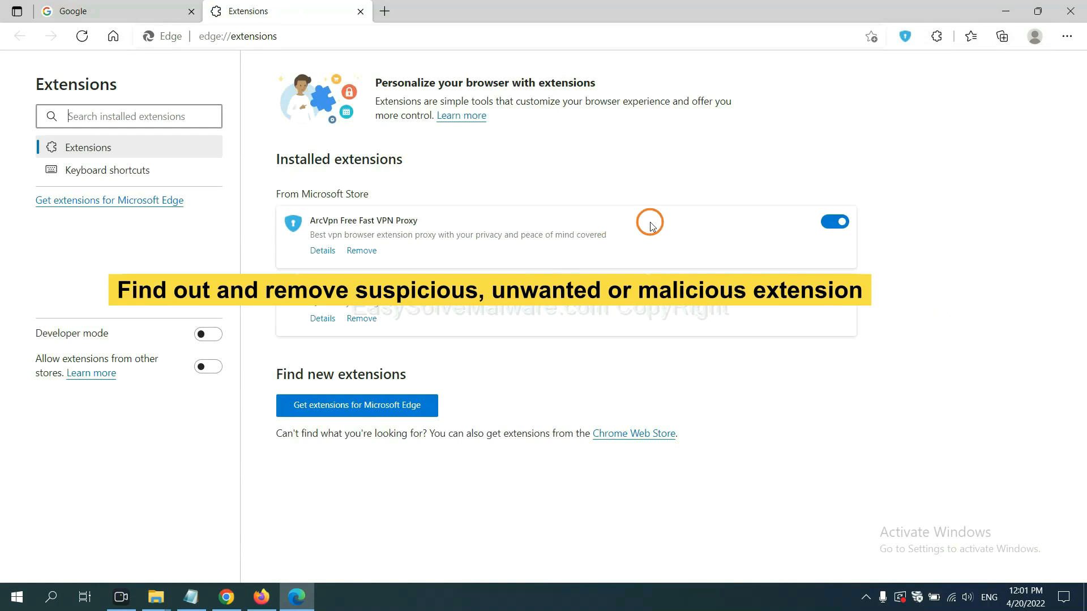
{"action": "mouse_move", "coordinate": [451, 270]}
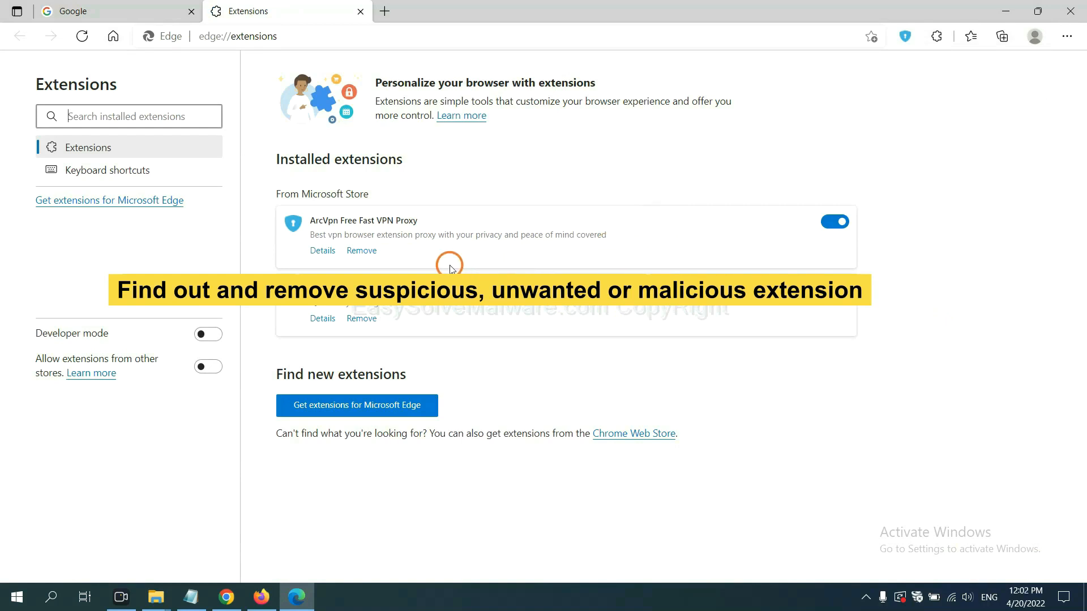
{"action": "mouse_move", "coordinate": [361, 251]}
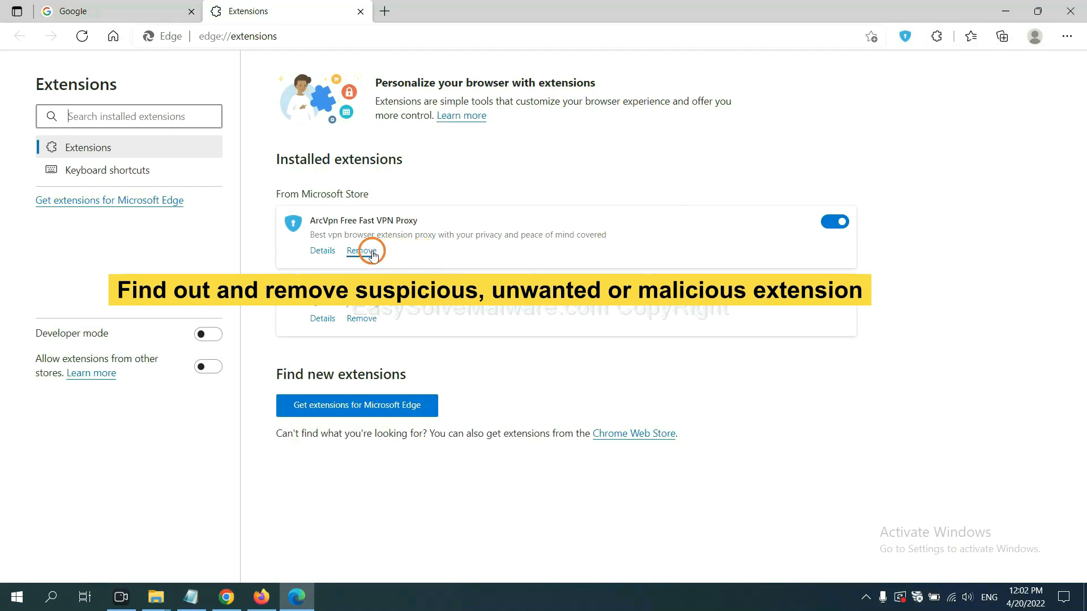
{"action": "left_click", "coordinate": [361, 250]}
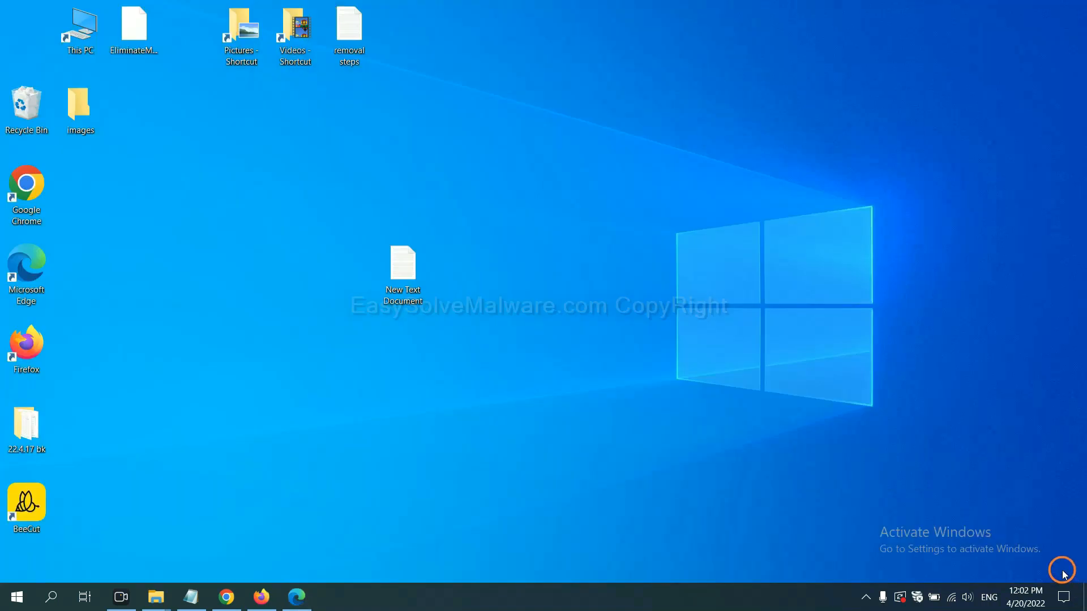
Step: Reopen the removal-steps text document and highlight step 4 about the Run window
{"action": "double_click", "coordinate": [402, 270]}
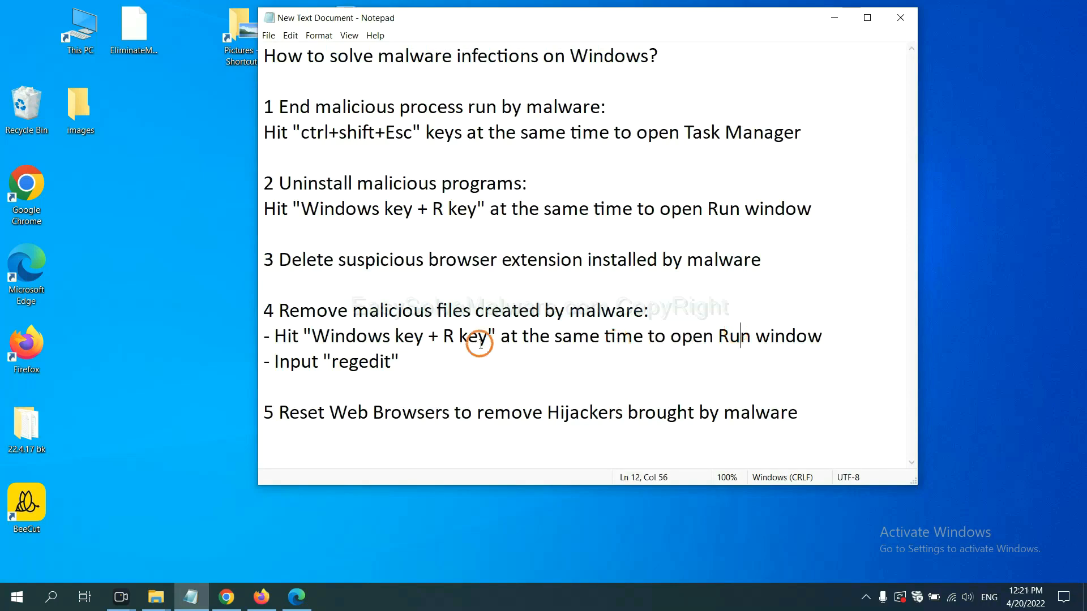
{"action": "mouse_move", "coordinate": [395, 314]}
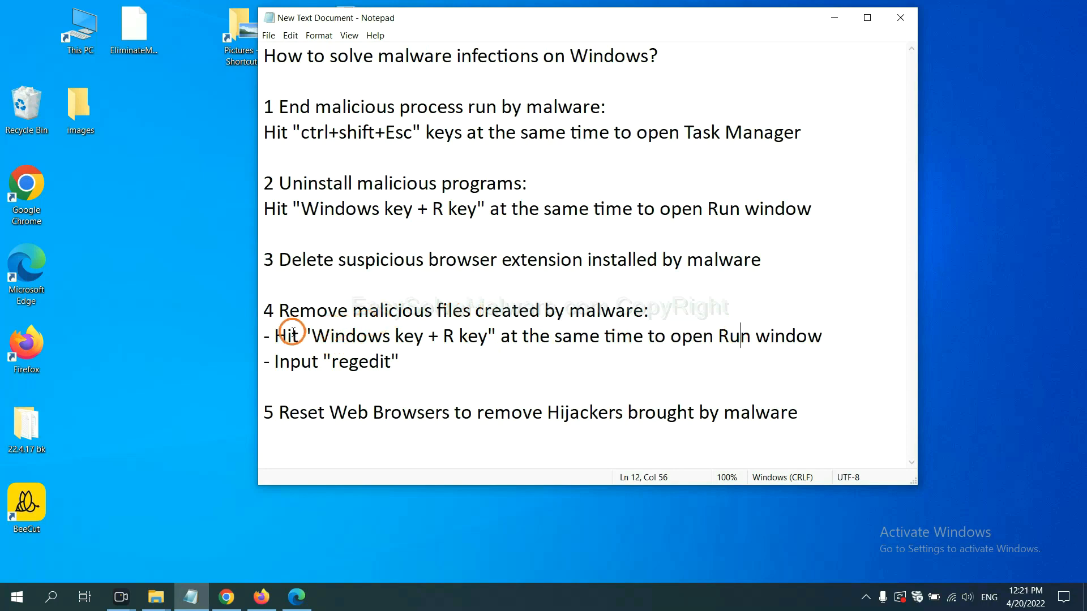
{"action": "left_click_drag", "start_coordinate": [274, 336], "coordinate": [454, 336]}
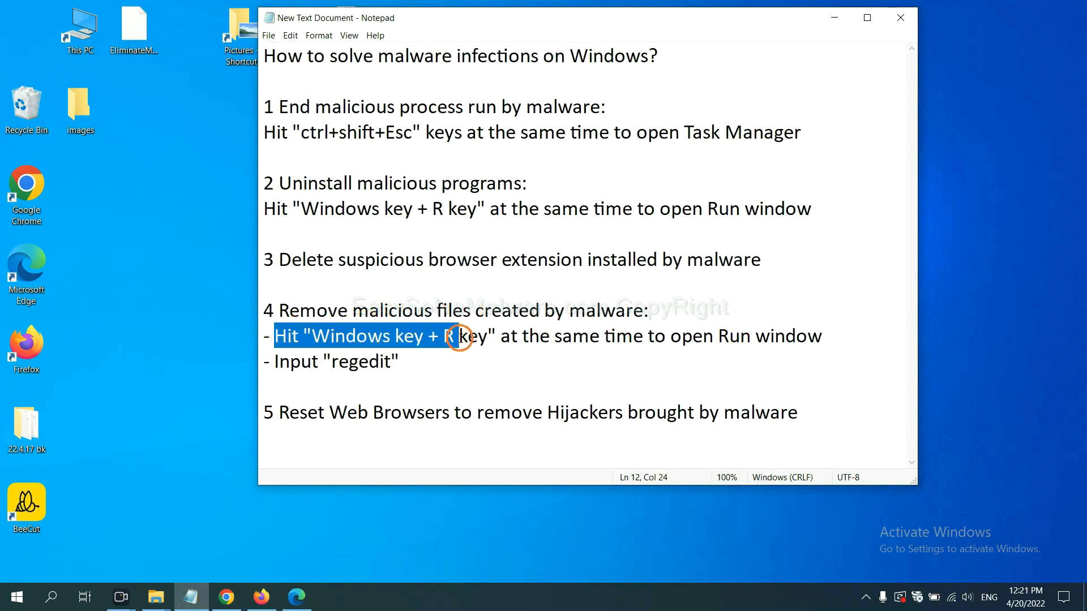
{"action": "left_click", "coordinate": [631, 336]}
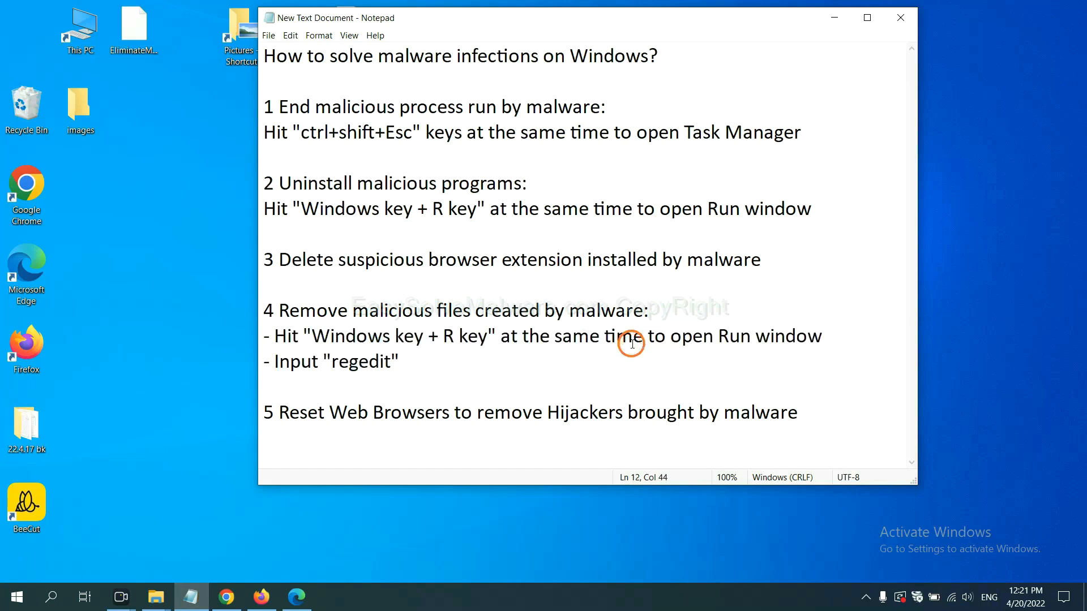
Step: Launch Registry Editor by running regedit from the Run window
{"action": "key", "text": "win+r"}
{"action": "type", "text": "regedit"}
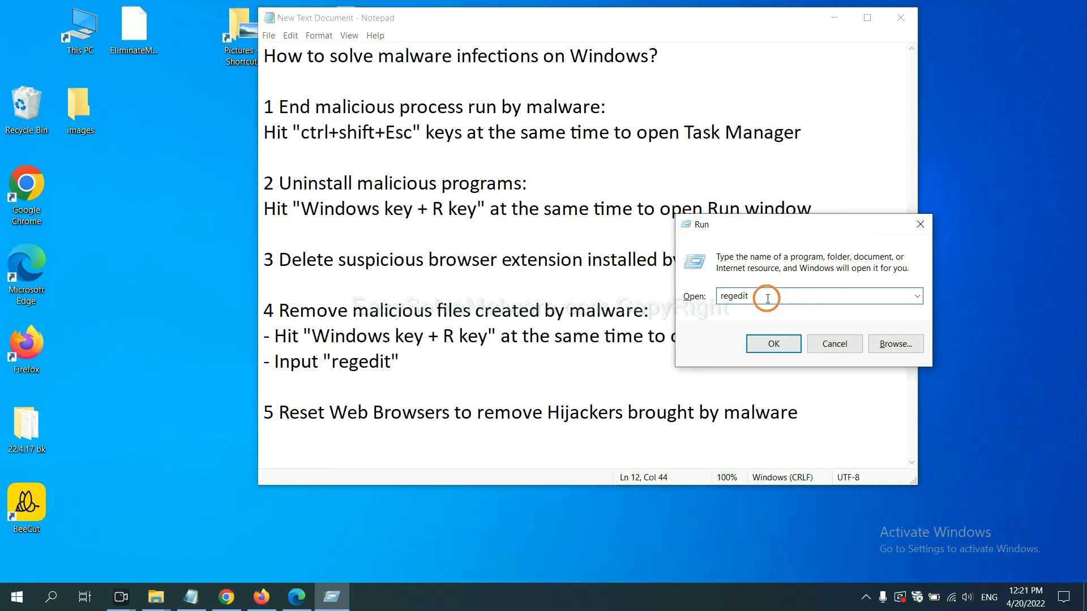
{"action": "mouse_move", "coordinate": [763, 326]}
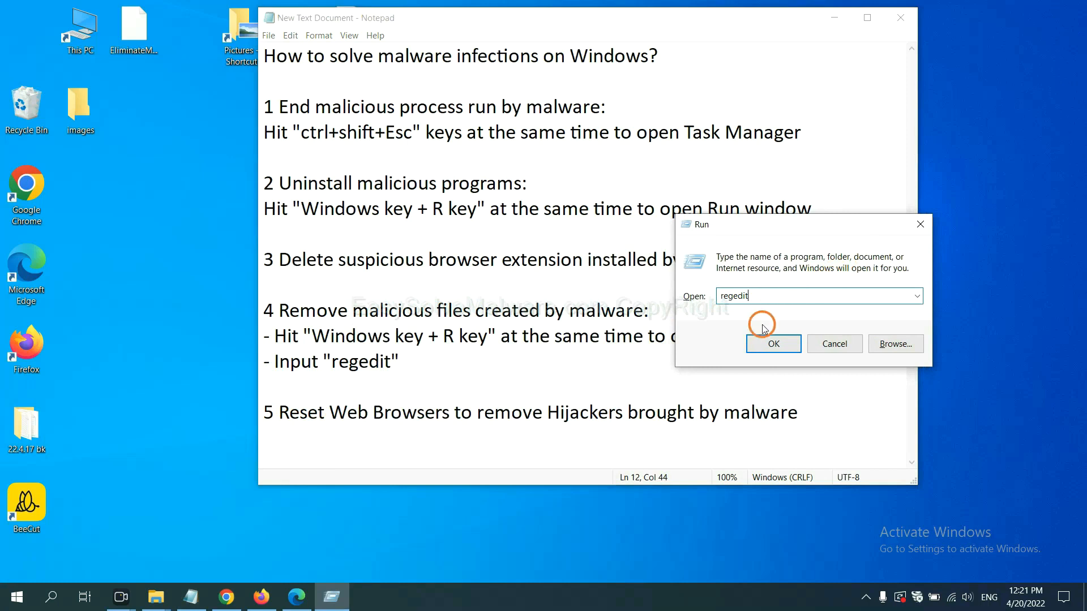
{"action": "left_click", "coordinate": [772, 344]}
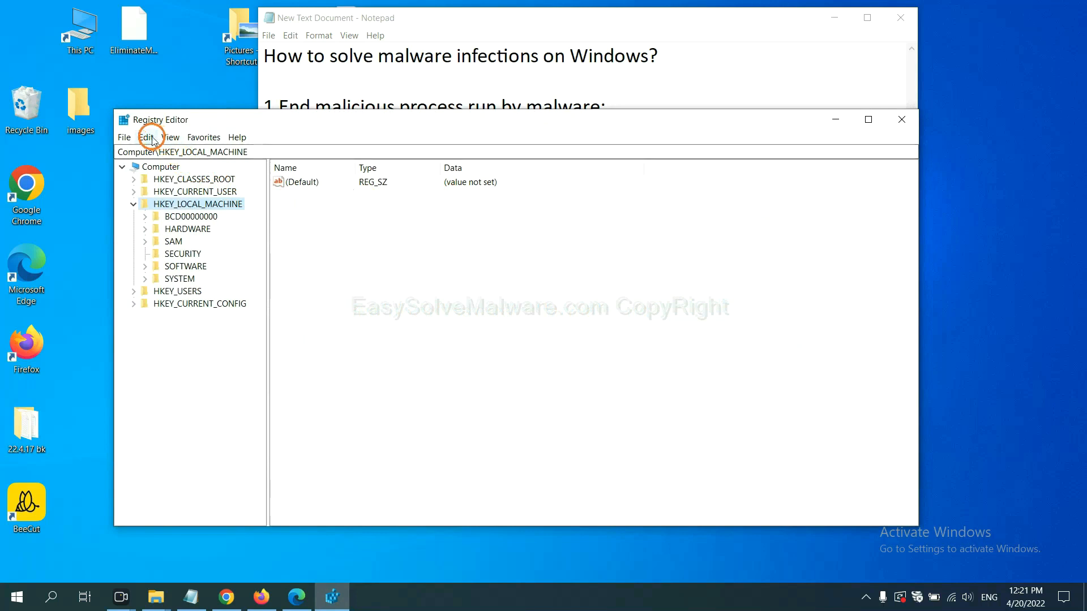
Step: Search the registry's keys, values and data for the malware name ('be') via Find Next
{"action": "left_click", "coordinate": [146, 137]}
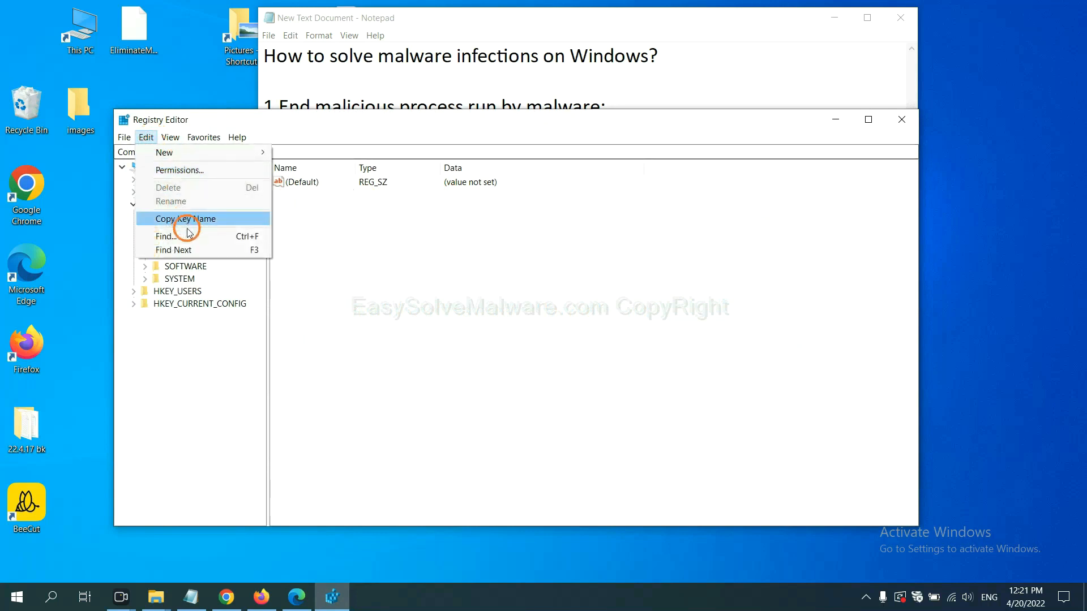
{"action": "mouse_move", "coordinate": [190, 236]}
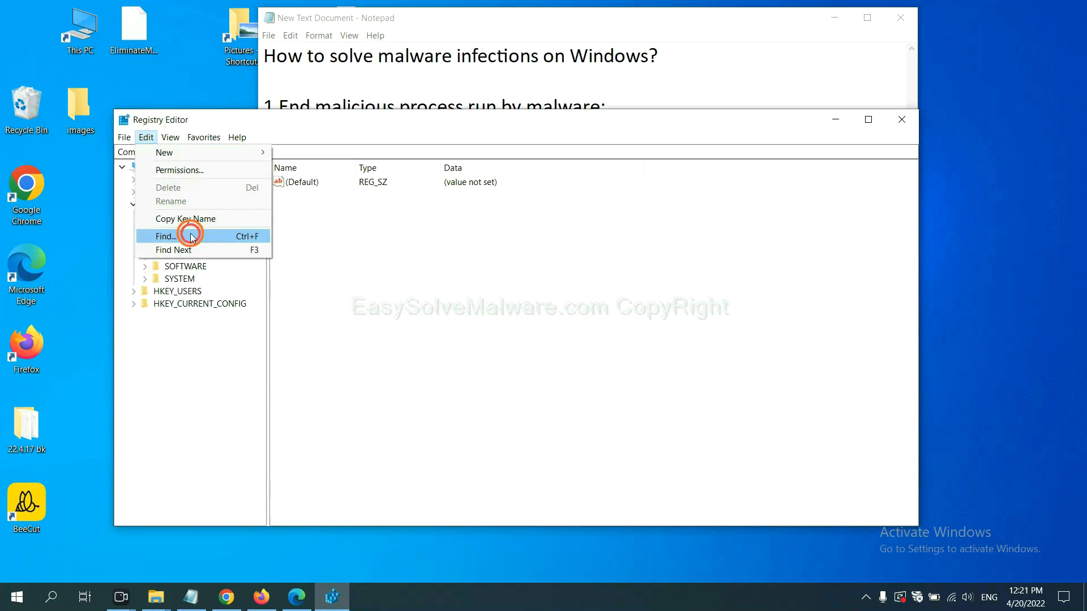
{"action": "left_click", "coordinate": [165, 236]}
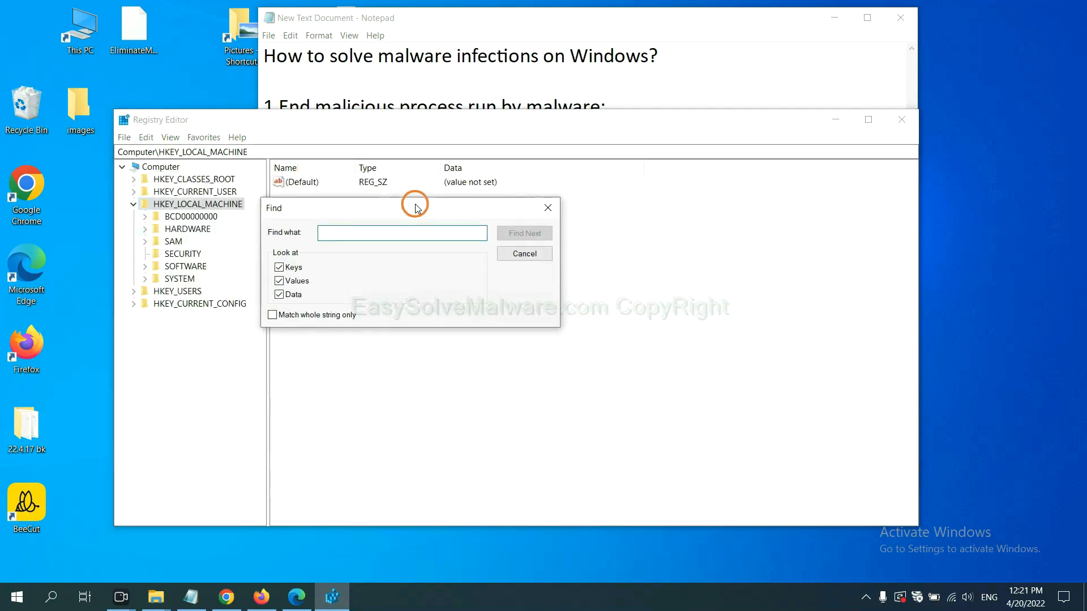
{"action": "left_click", "coordinate": [392, 232]}
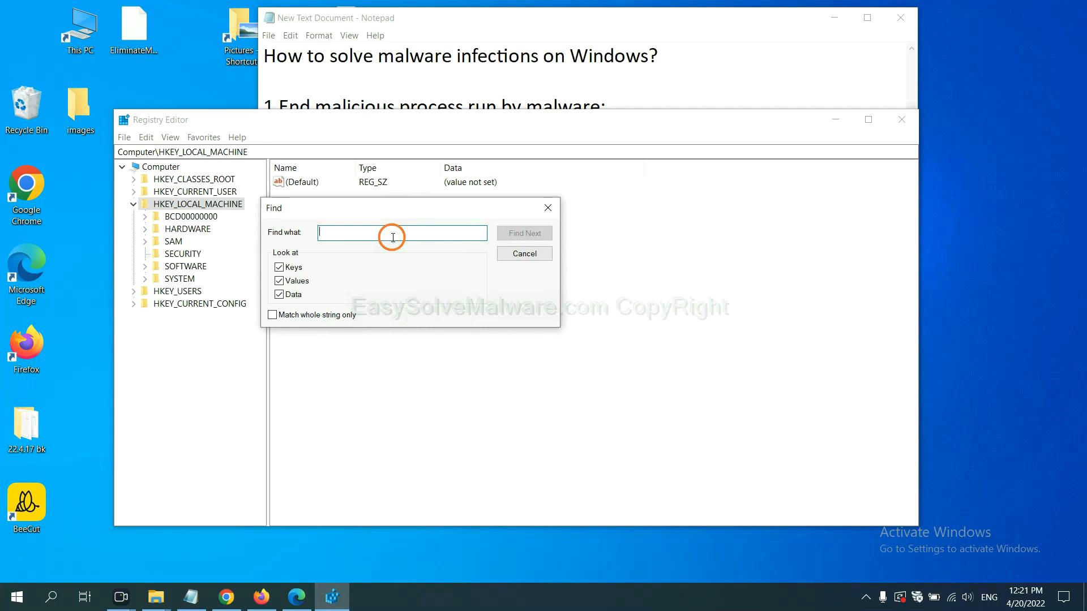
{"action": "type", "text": "Input the name of malware"}
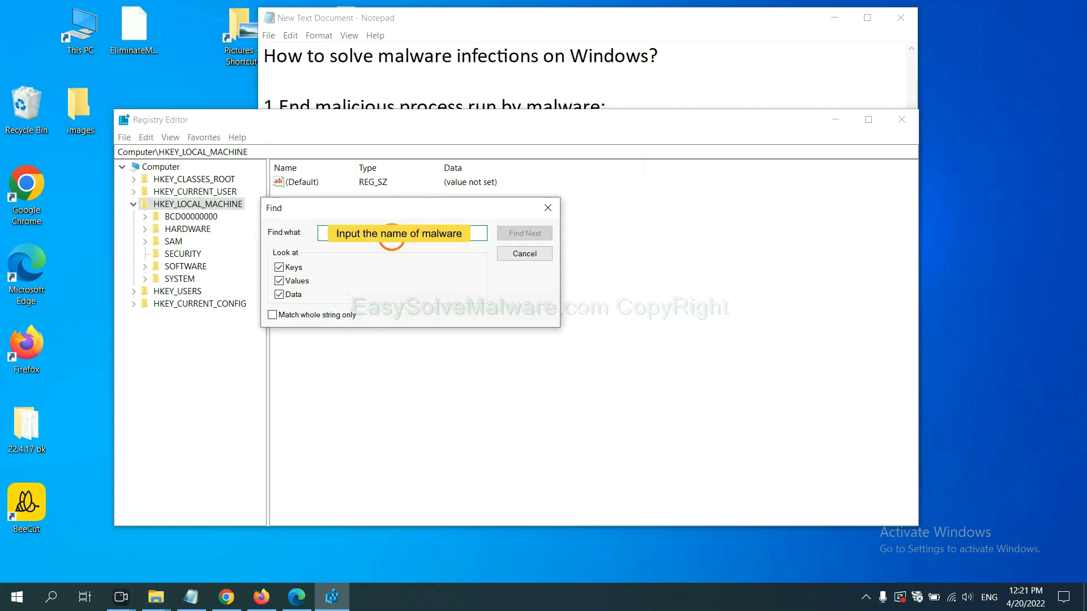
{"action": "type", "text": "be"}
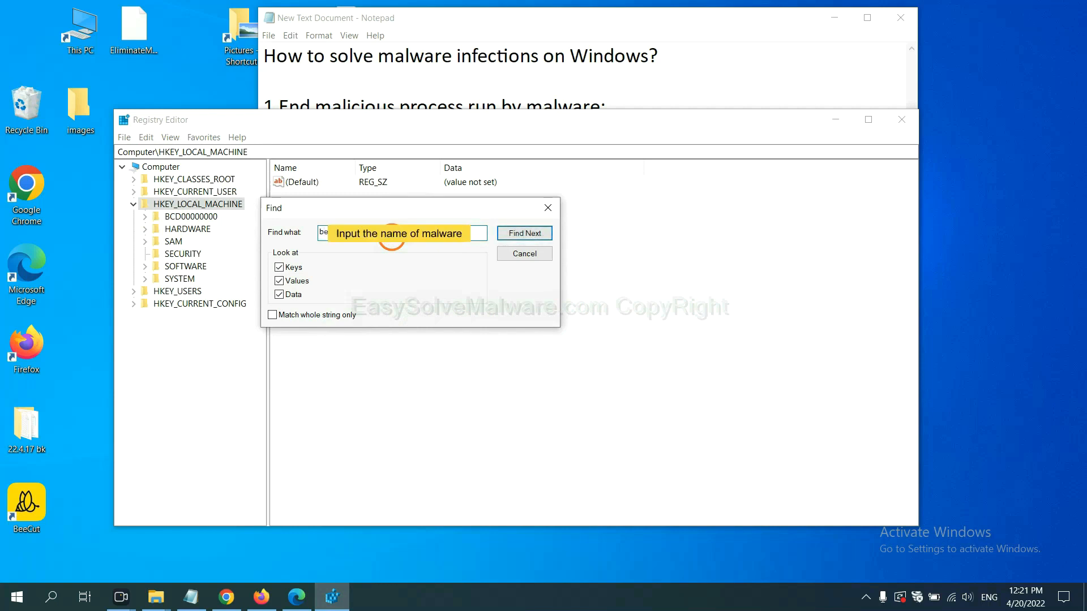
{"action": "left_click", "coordinate": [524, 233]}
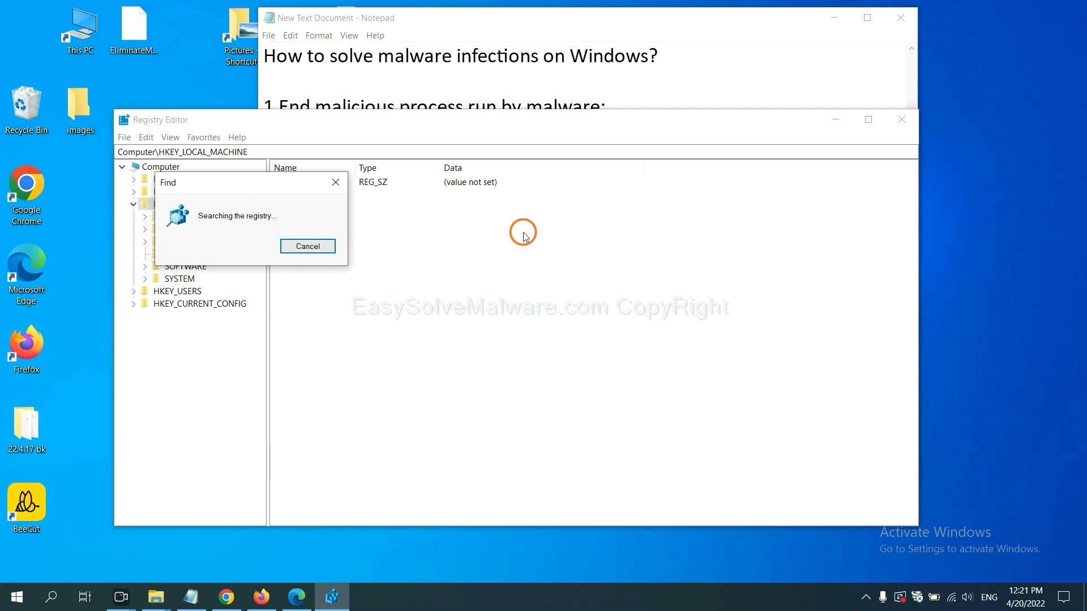
{"action": "mouse_move", "coordinate": [320, 174]}
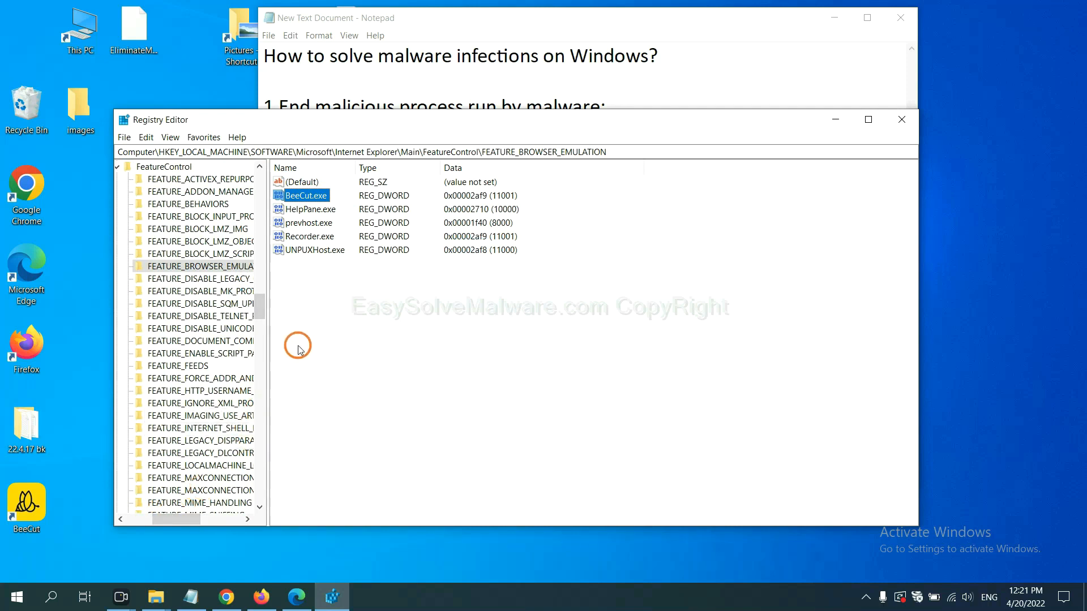
{"action": "mouse_move", "coordinate": [238, 272]}
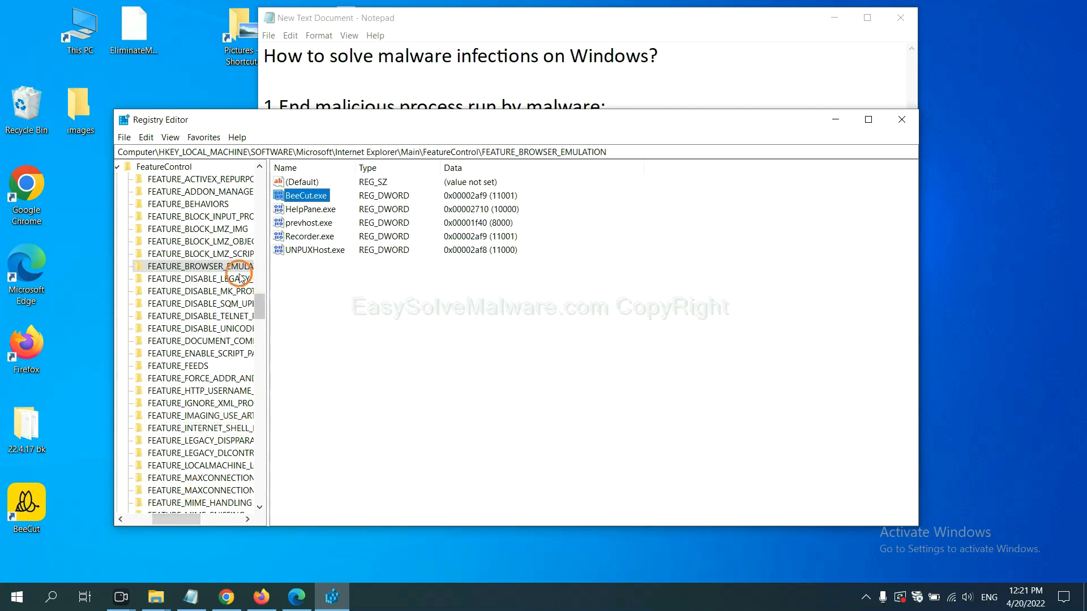
Step: Inspect the found FEATURE_BROWSER_EMULATION key listing BeeCut.exe, HelpPane.exe and Recorder.exe
{"action": "right_click", "coordinate": [200, 266]}
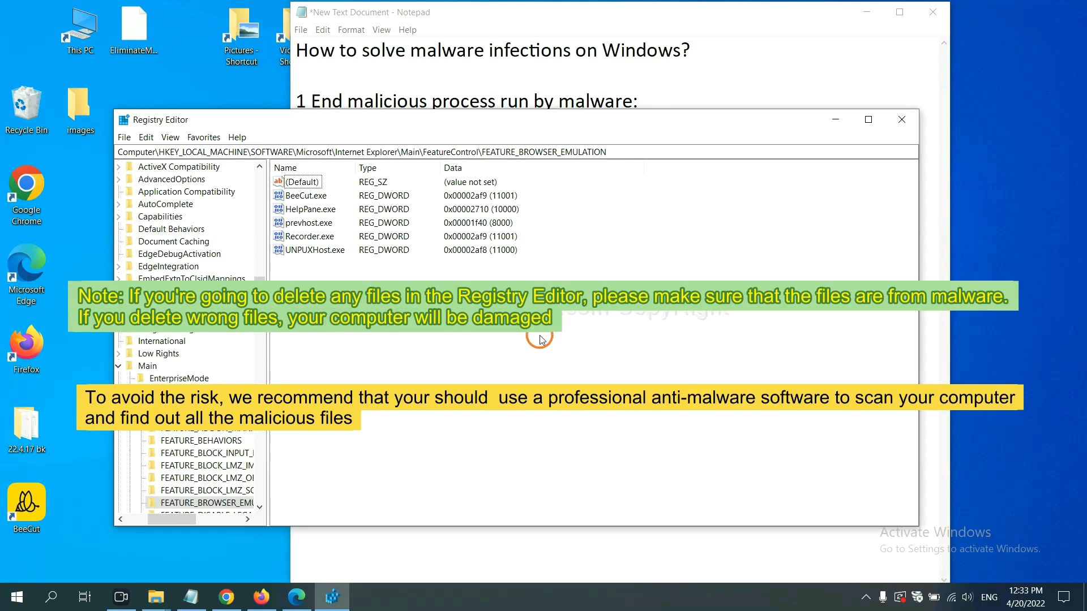
{"action": "mouse_move", "coordinate": [518, 347]}
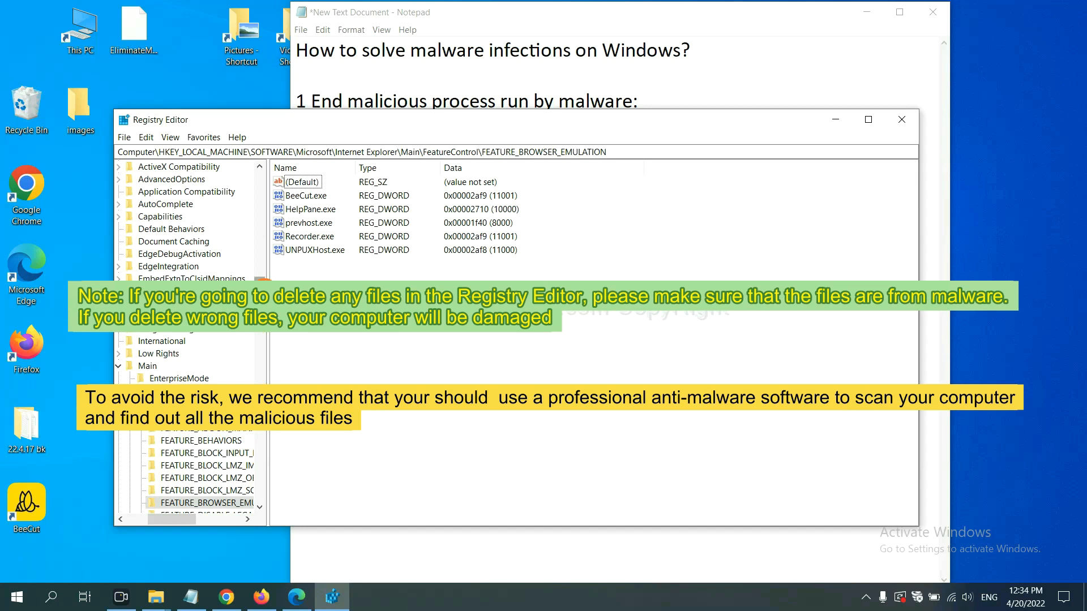
{"action": "left_click", "coordinate": [379, 347]}
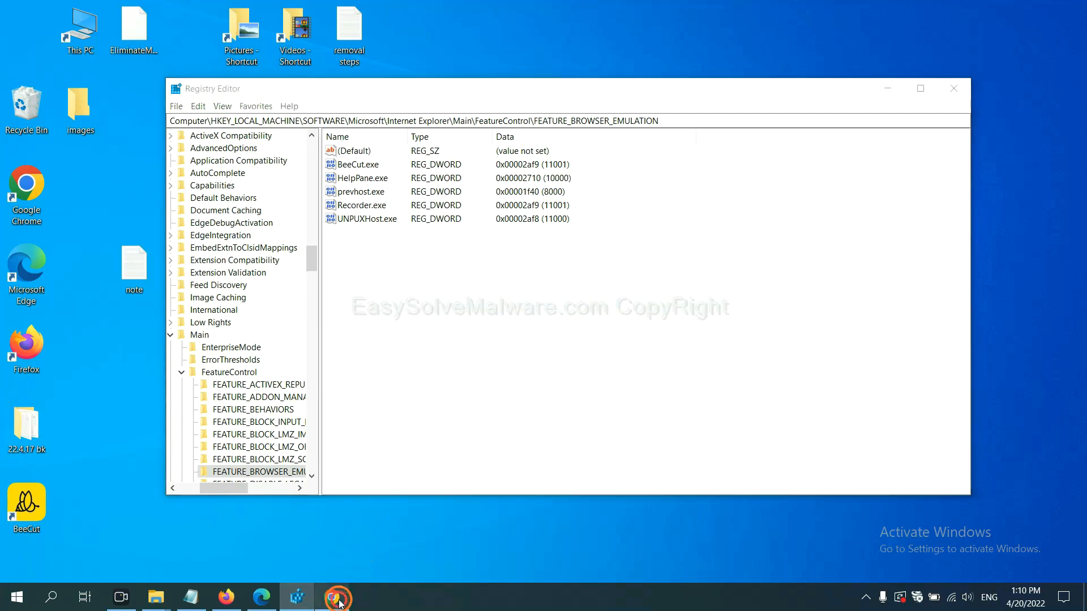
Step: Bring the EasySolveMalware guide forward in Chrome and scroll to its Quick Menu
{"action": "left_click", "coordinate": [338, 597]}
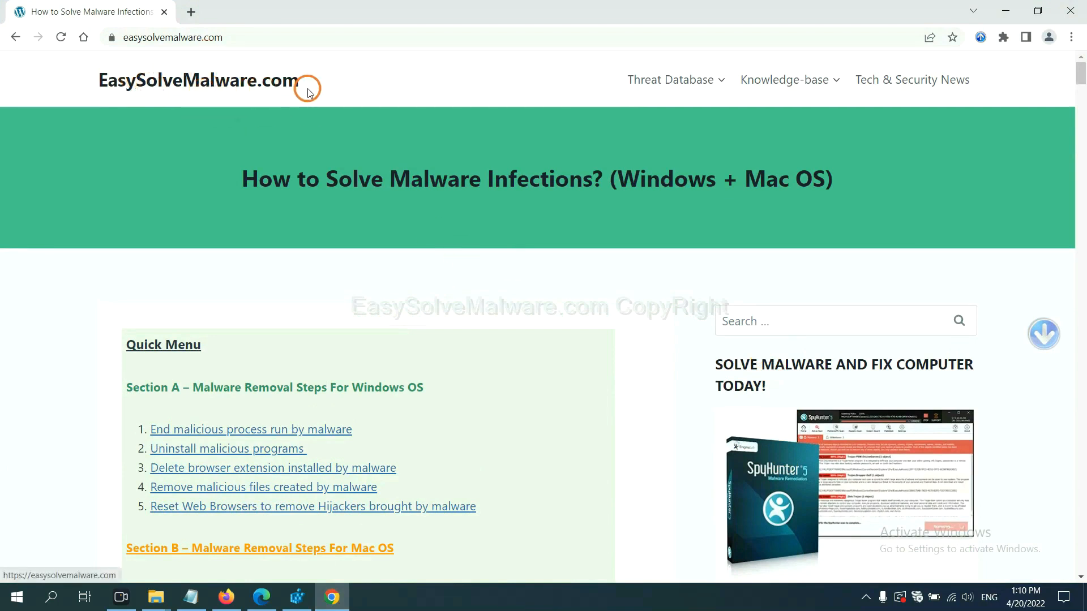
{"action": "scroll", "scroll_direction": "down", "scroll_amount": 3}
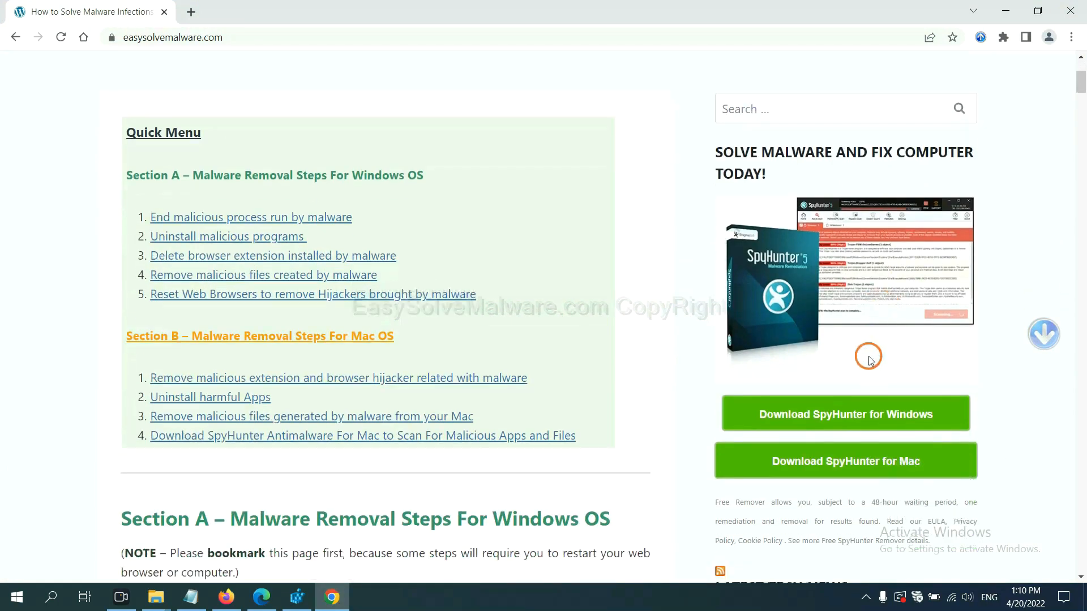
{"action": "mouse_move", "coordinate": [833, 300]}
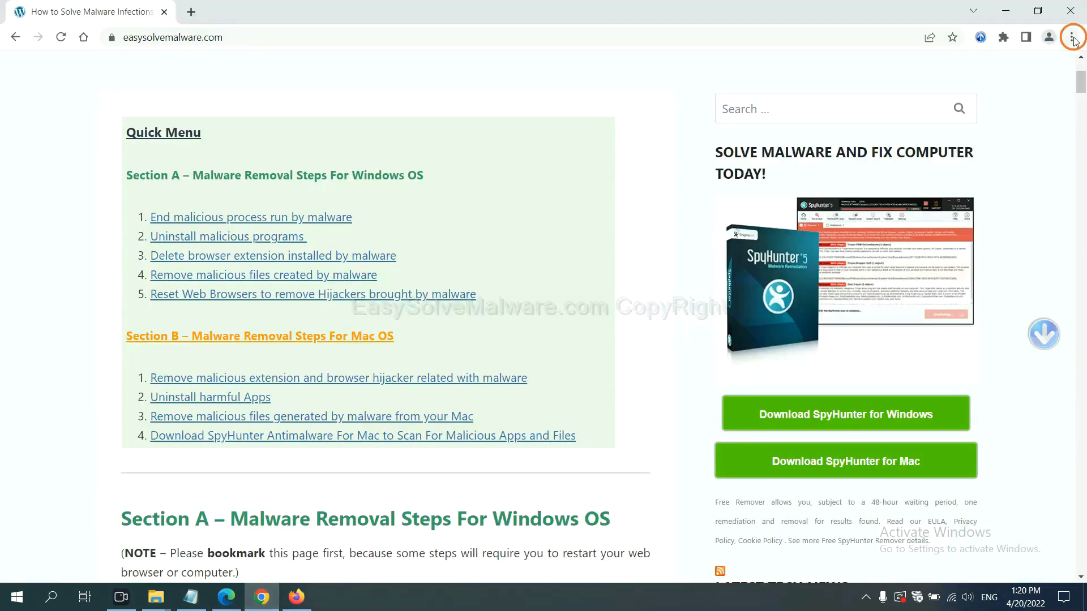
Step: Search Chrome Settings for 'reset' and request restoring settings to their original defaults
{"action": "left_click", "coordinate": [1073, 37]}
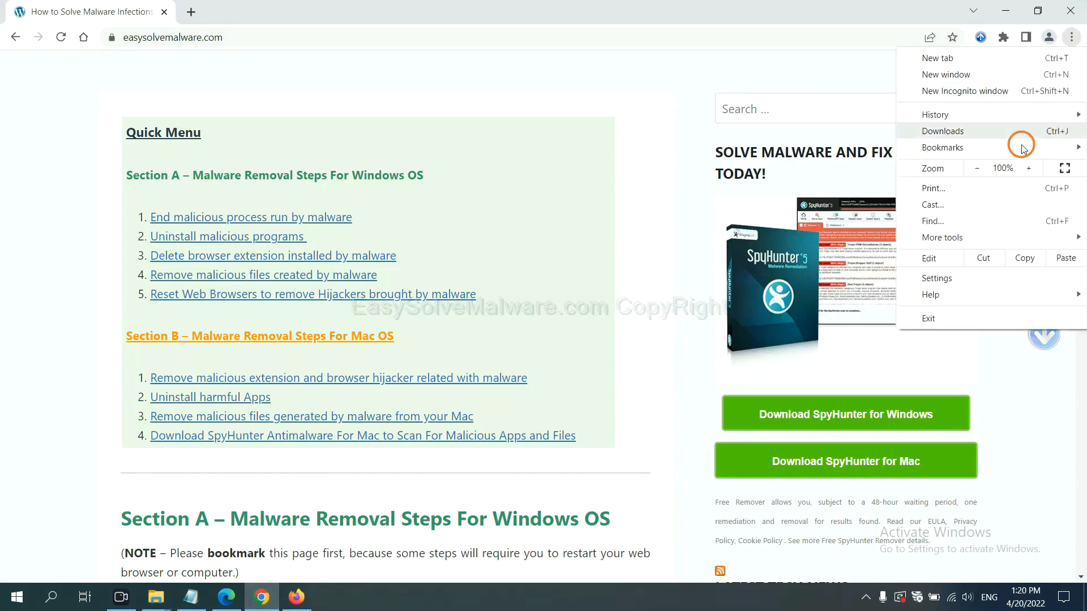
{"action": "left_click", "coordinate": [937, 278]}
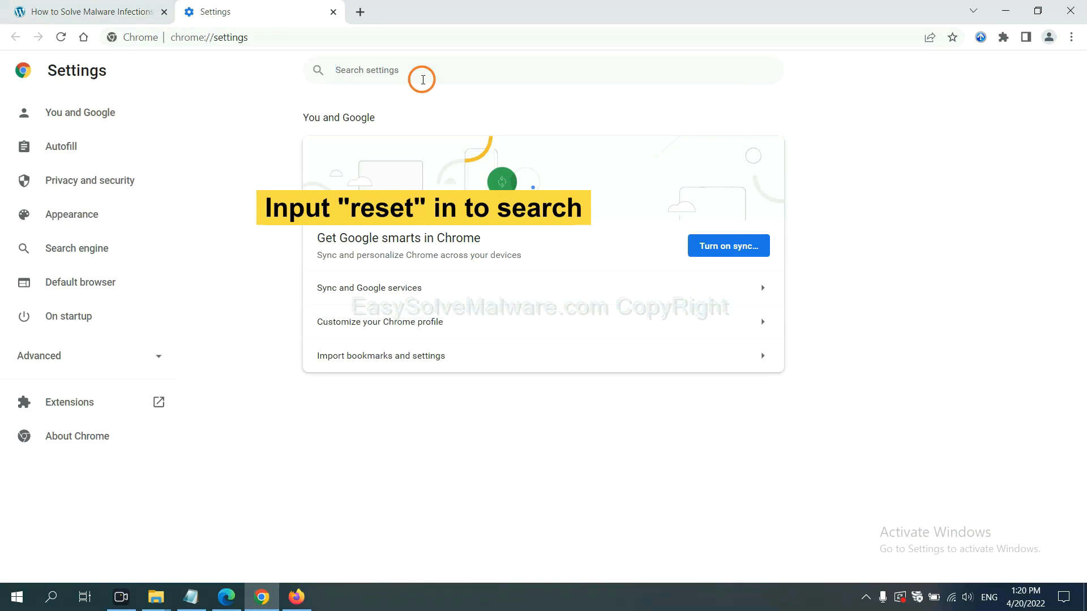
{"action": "type", "text": "reset"}
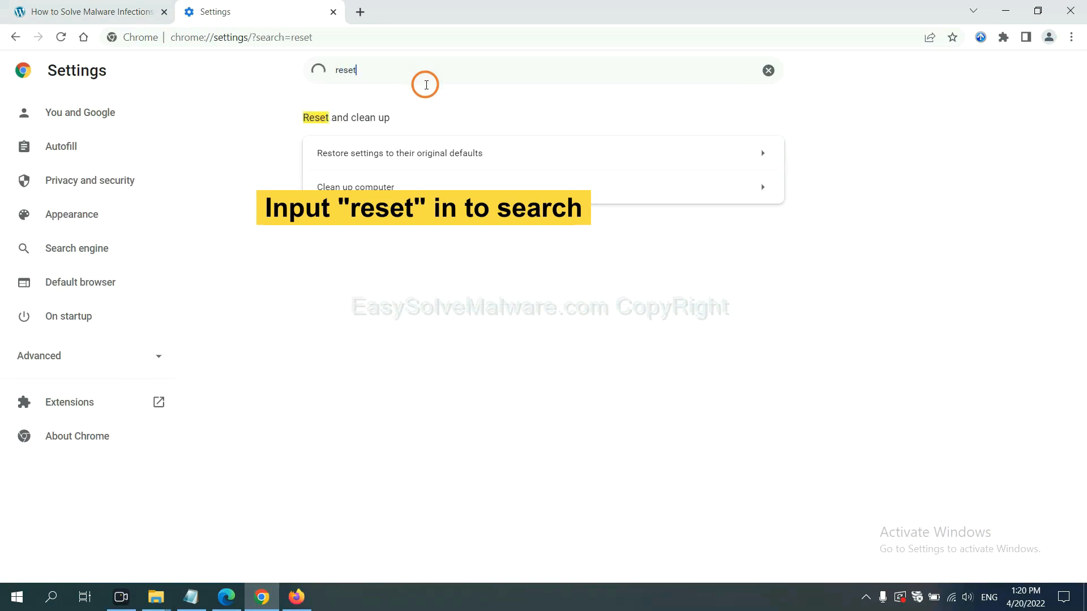
{"action": "left_click", "coordinate": [398, 152]}
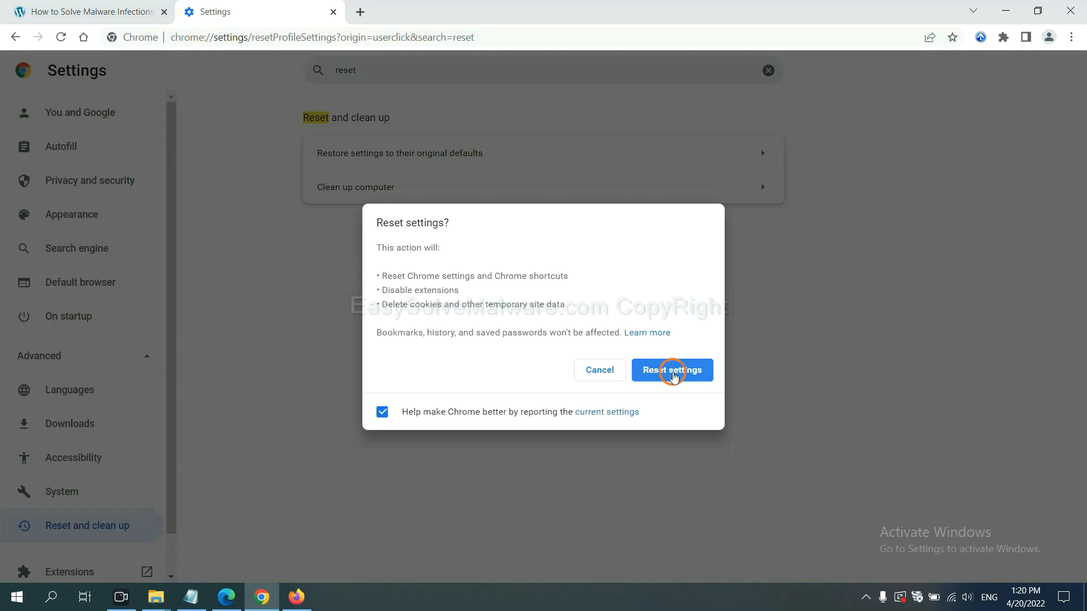
{"action": "mouse_move", "coordinate": [301, 597]}
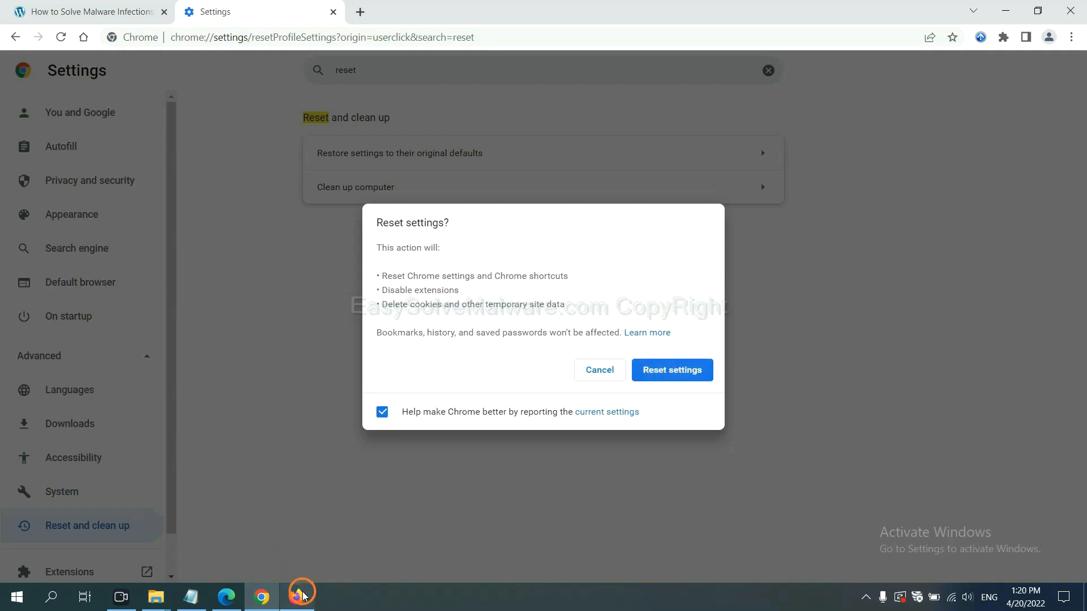
Step: From Firefox's Help > Troubleshooting Information page, request Refresh Firefox to its defaults
{"action": "left_click", "coordinate": [296, 596]}
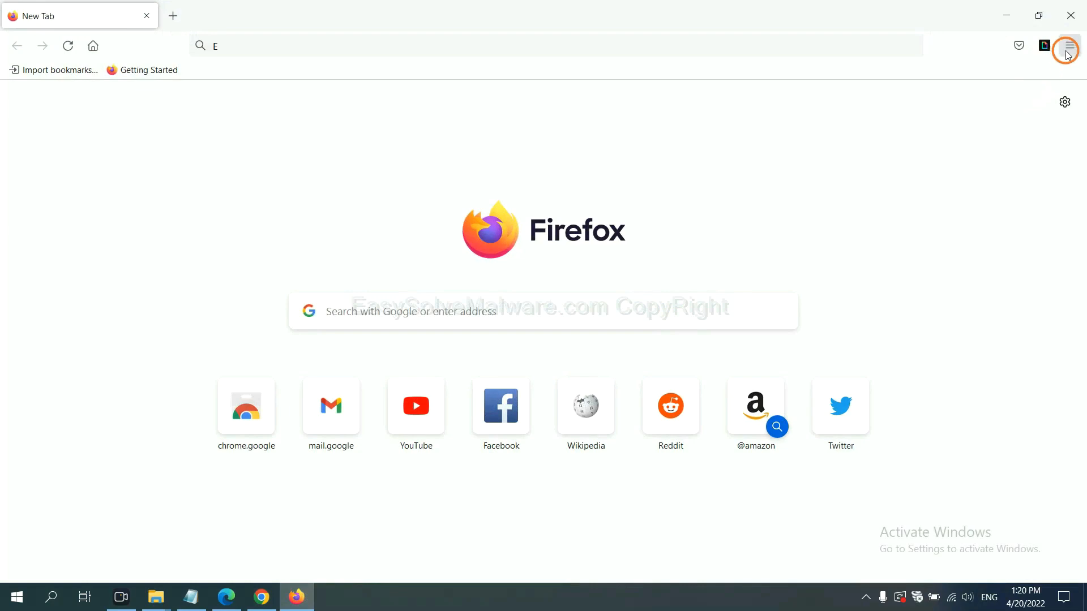
{"action": "left_click", "coordinate": [1067, 45]}
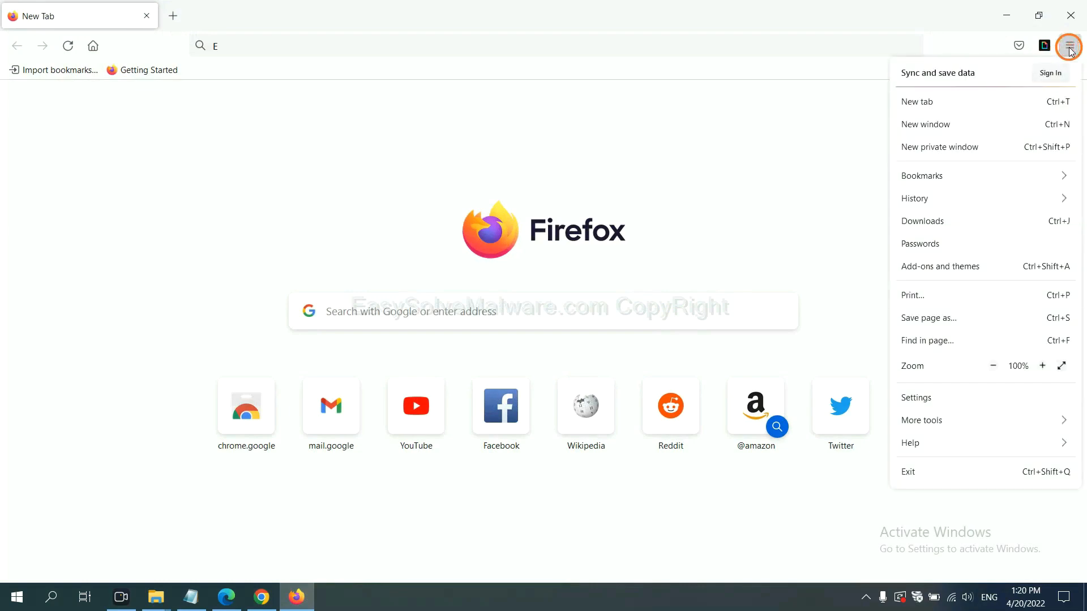
{"action": "mouse_move", "coordinate": [936, 442]}
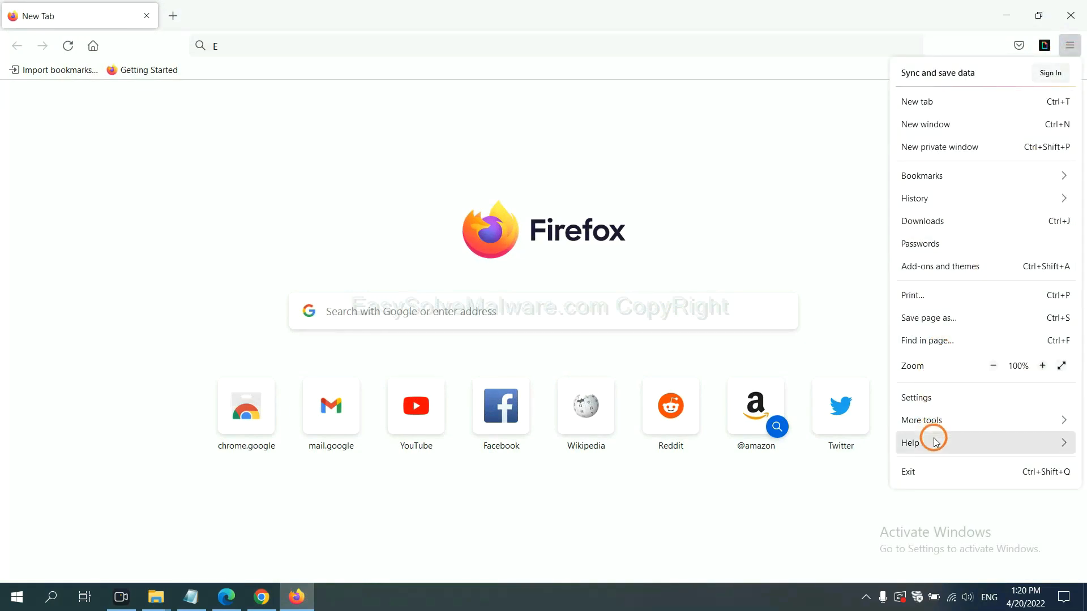
{"action": "left_click", "coordinate": [911, 443]}
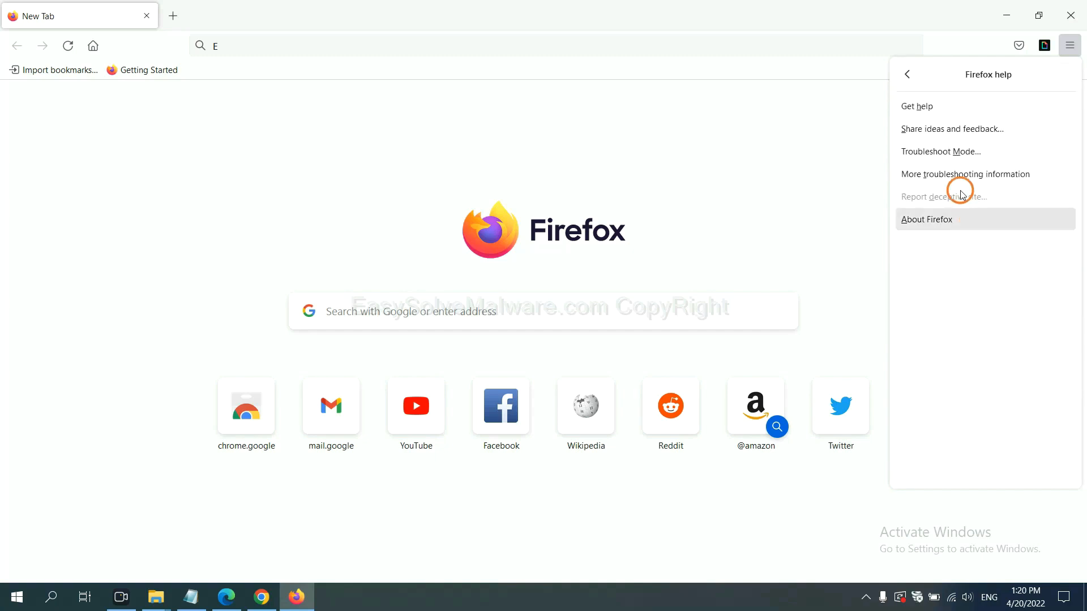
{"action": "mouse_move", "coordinate": [955, 179]}
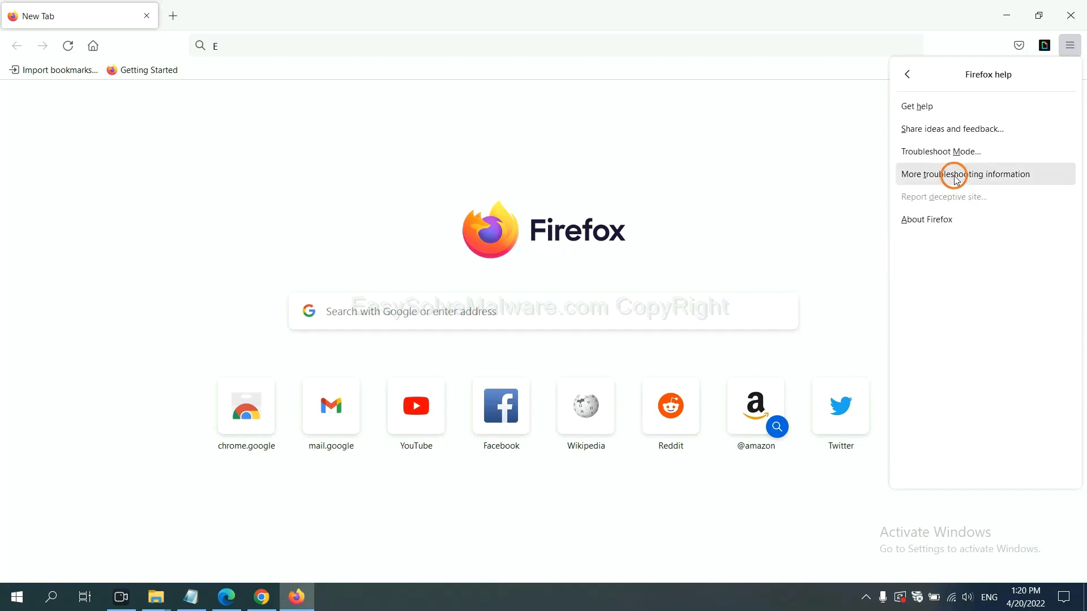
{"action": "left_click", "coordinate": [965, 175]}
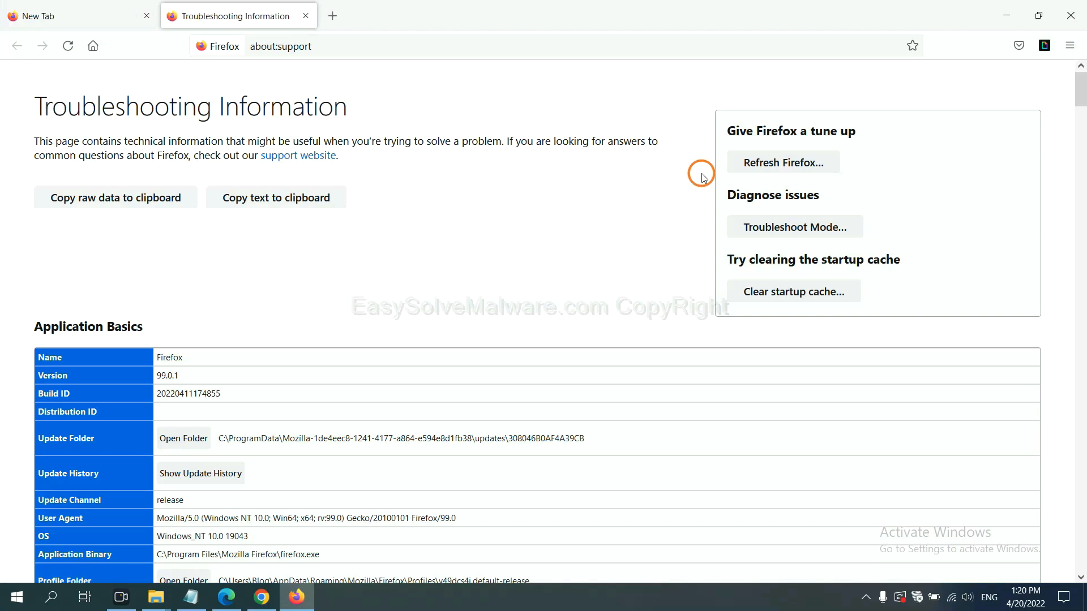
{"action": "mouse_move", "coordinate": [782, 162]}
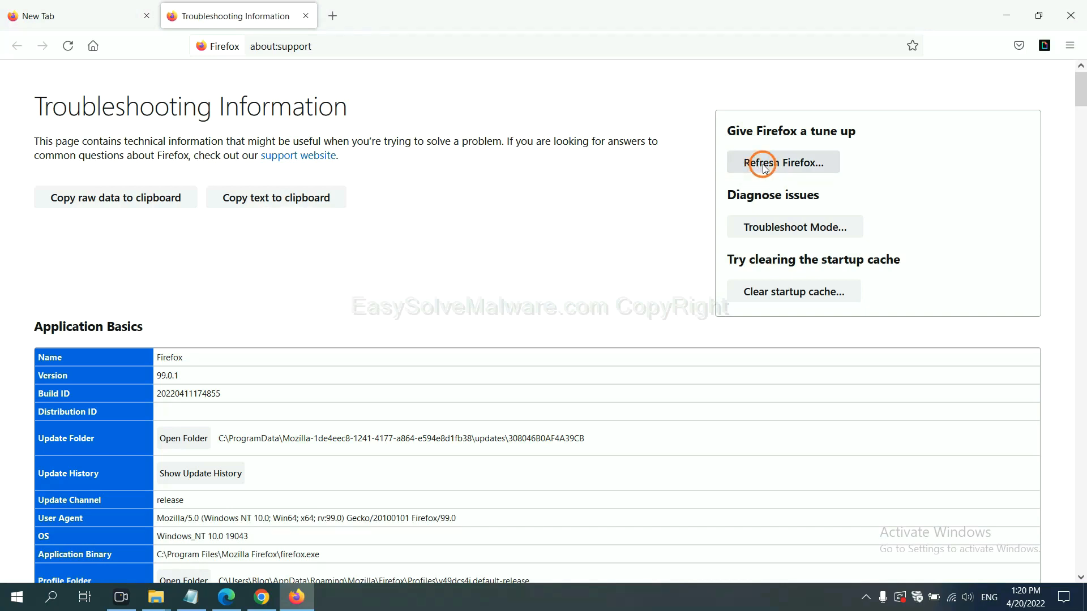
{"action": "left_click", "coordinate": [783, 162]}
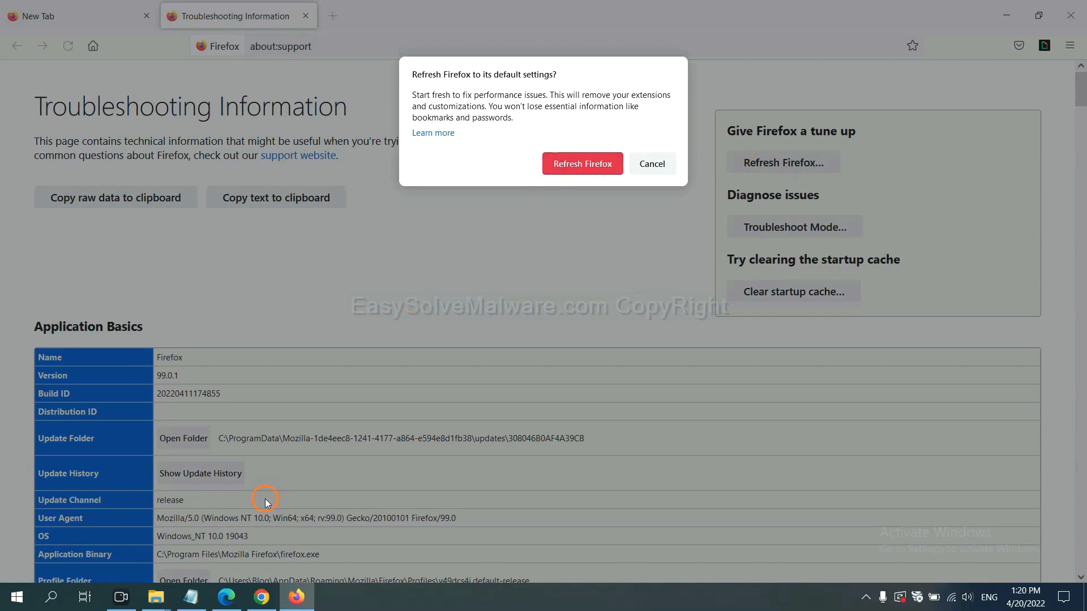
{"action": "left_click", "coordinate": [227, 596]}
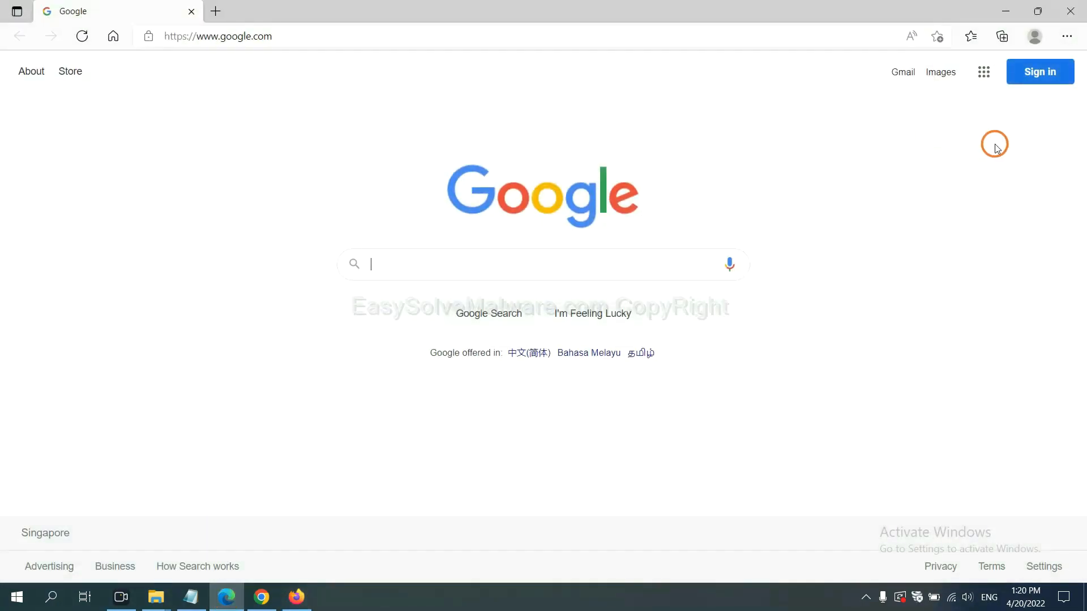
Step: Search Edge Settings for 'reset' and request restoring settings to their default values
{"action": "left_click", "coordinate": [1067, 36]}
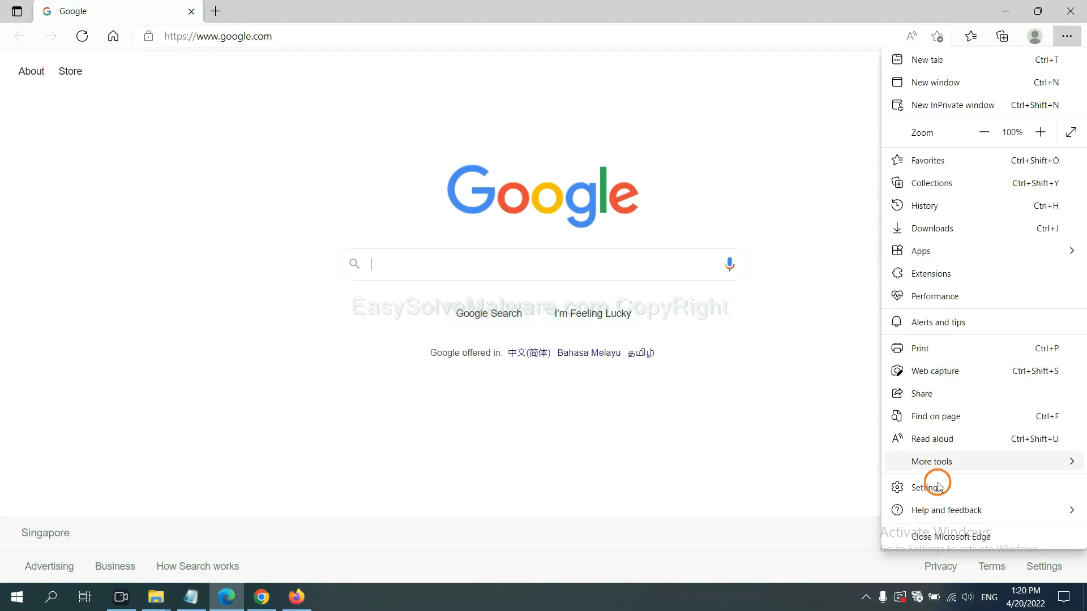
{"action": "left_click", "coordinate": [929, 487]}
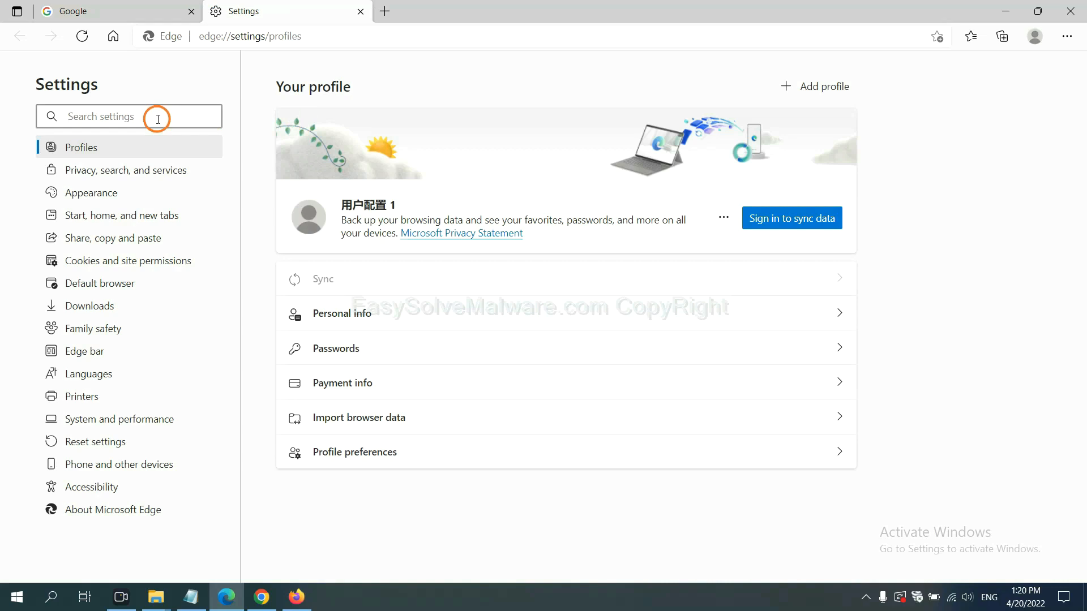
{"action": "type", "text": "reset"}
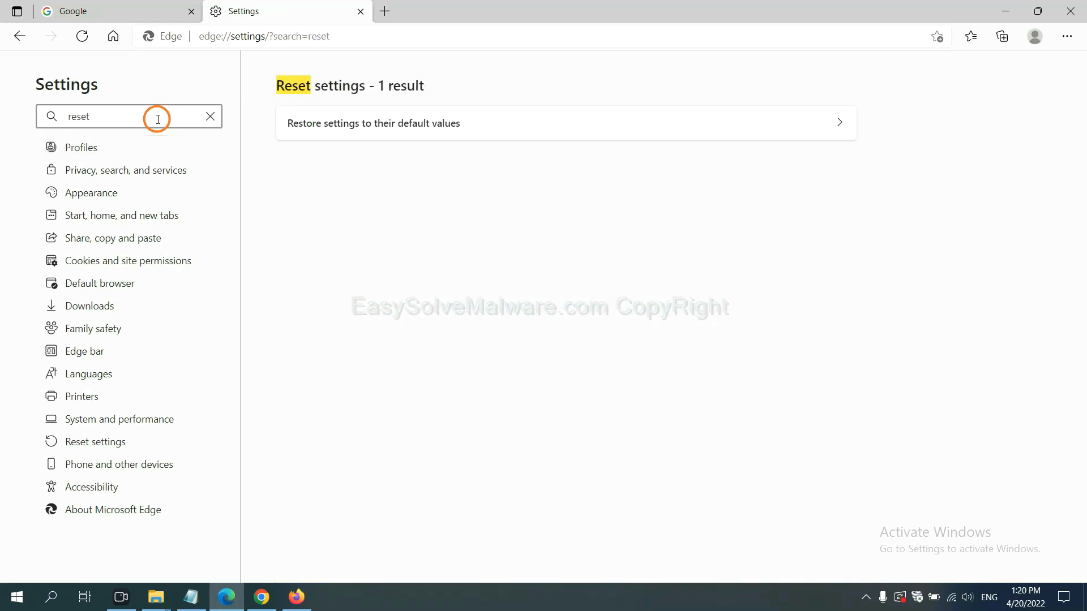
{"action": "mouse_move", "coordinate": [380, 118]}
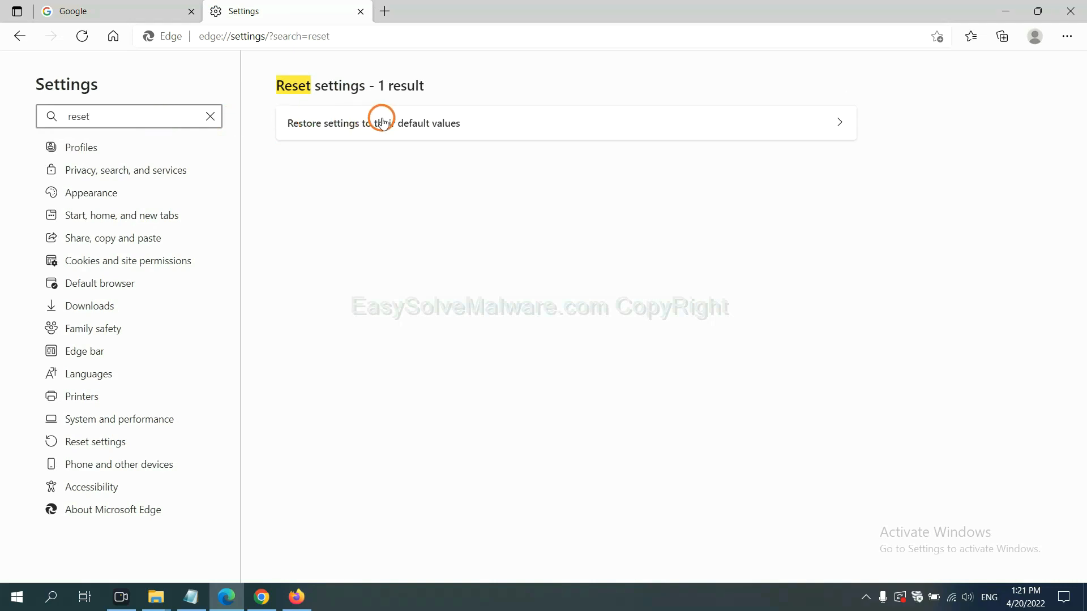
{"action": "left_click", "coordinate": [372, 122]}
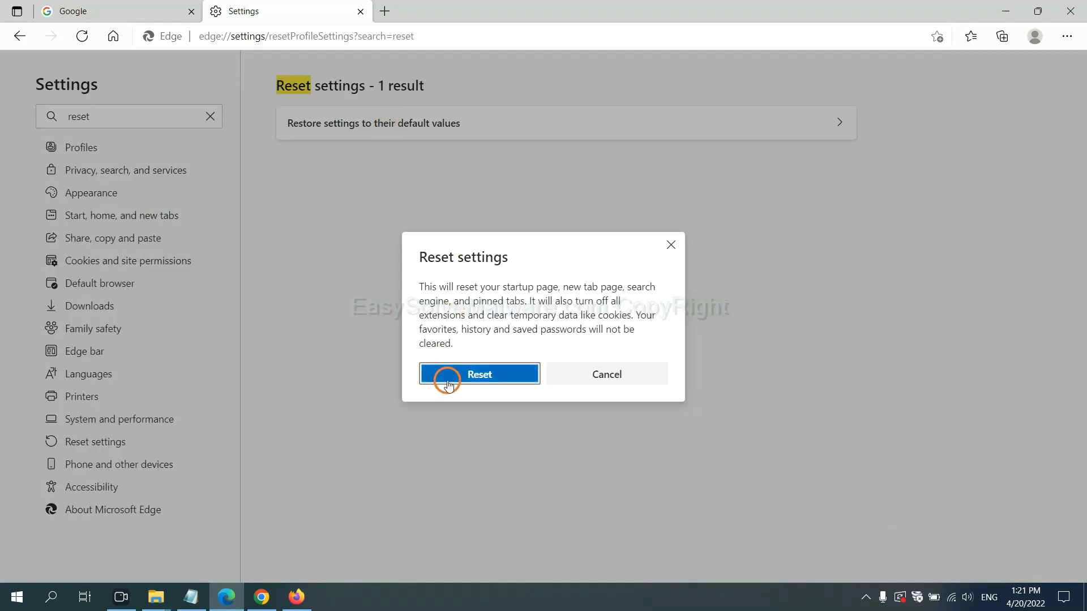